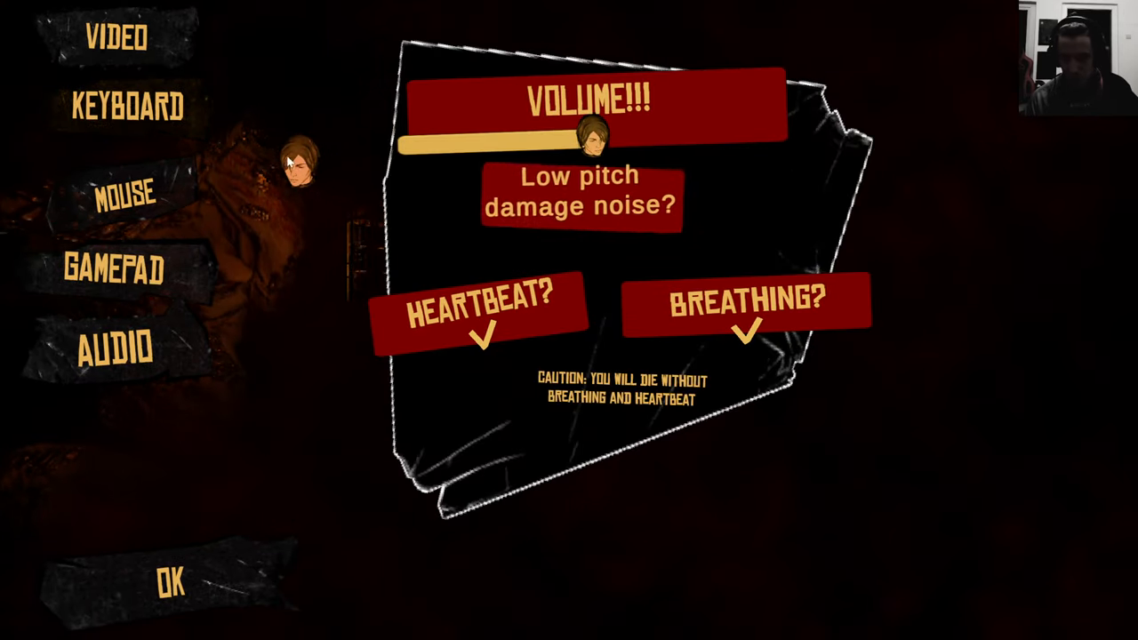
Step: Review Golden Light's video settings, then leave the game for the Epic Games Store in Chrome
{"action": "left_click", "coordinate": [114, 39]}
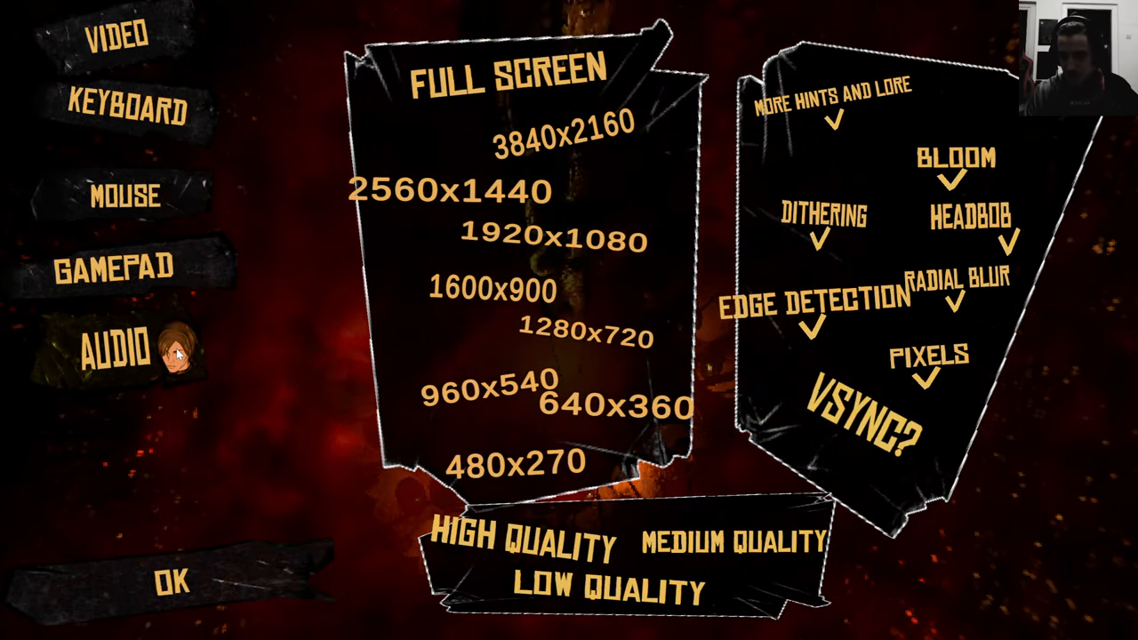
{"action": "left_click", "coordinate": [171, 583]}
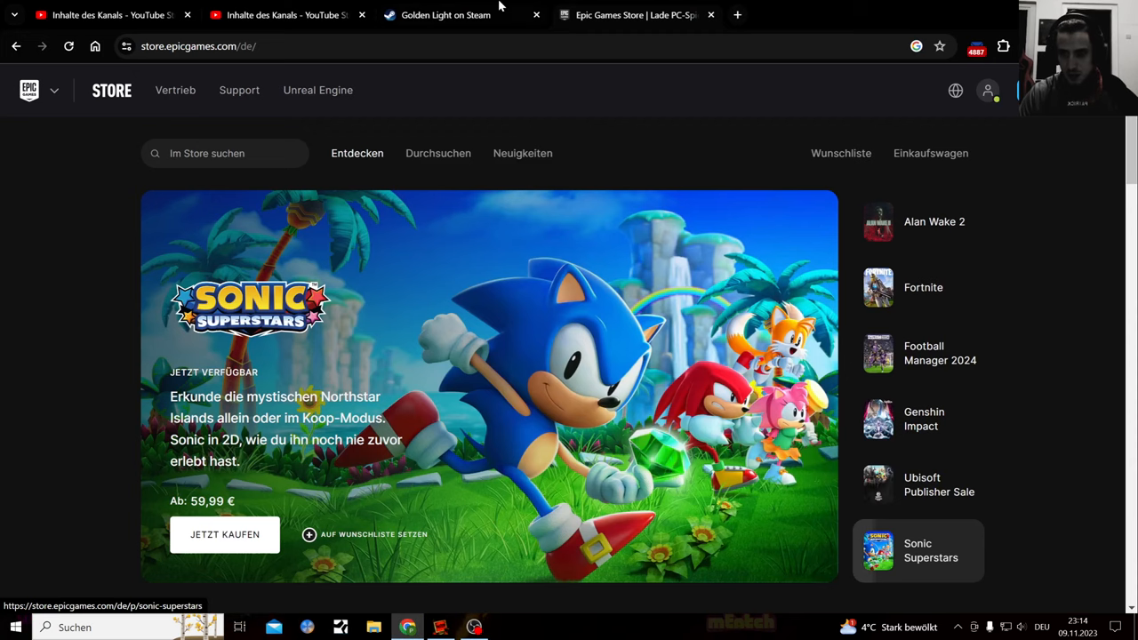
Step: Read Golden Light's Steam page down through purchase options, DLC, features and supported languages
{"action": "left_click", "coordinate": [444, 14]}
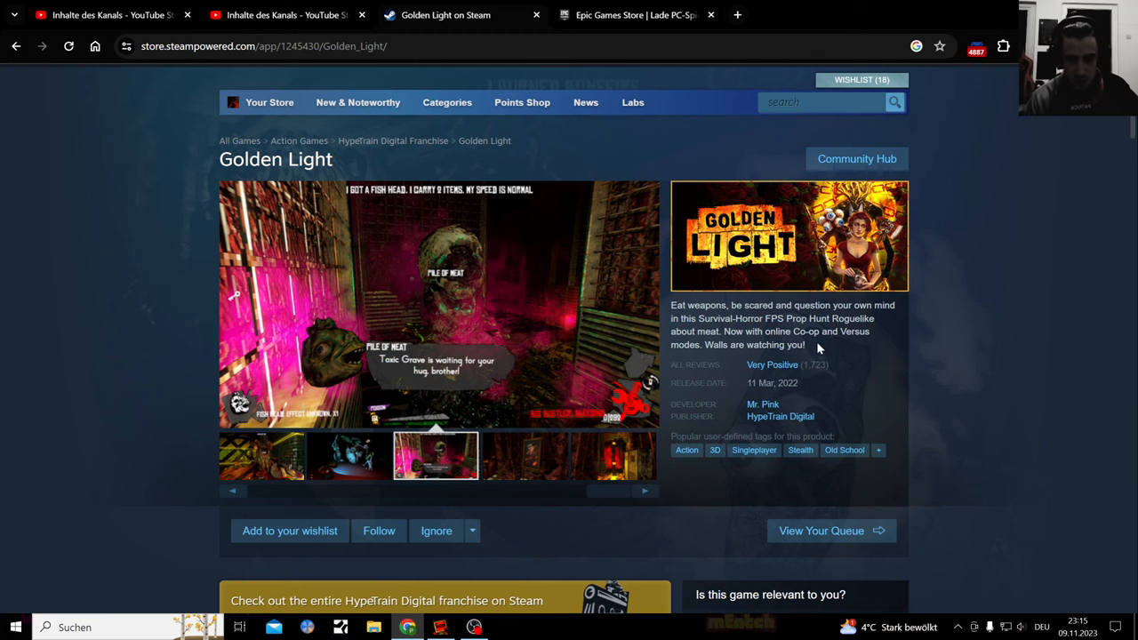
{"action": "scroll", "scroll_direction": "down", "scroll_amount": 3}
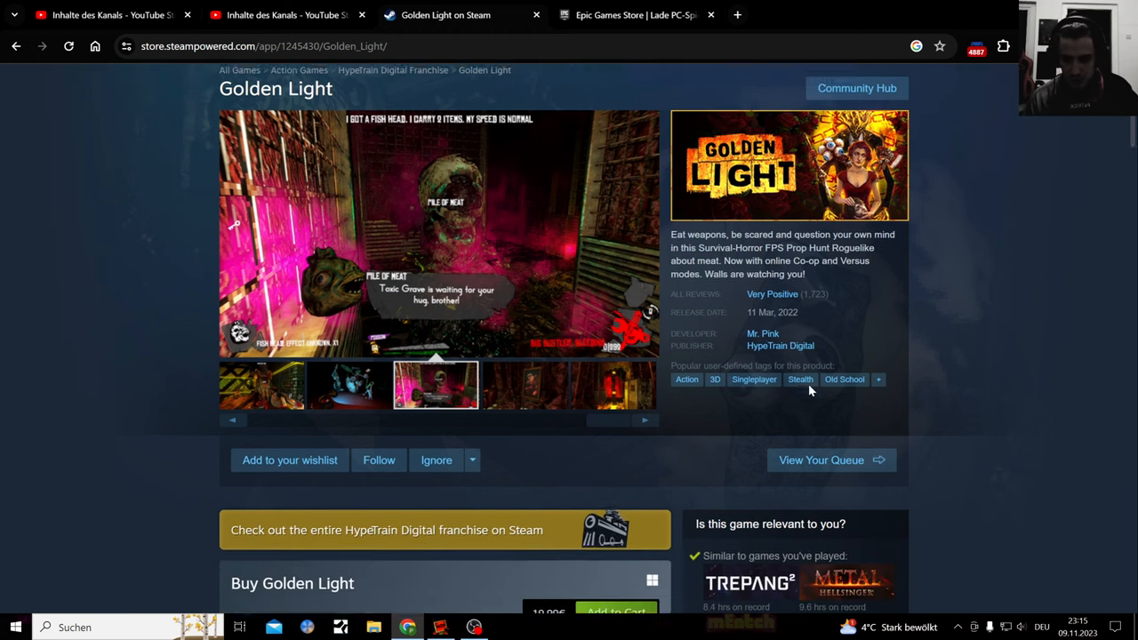
{"action": "scroll", "scroll_direction": "down", "scroll_amount": 3}
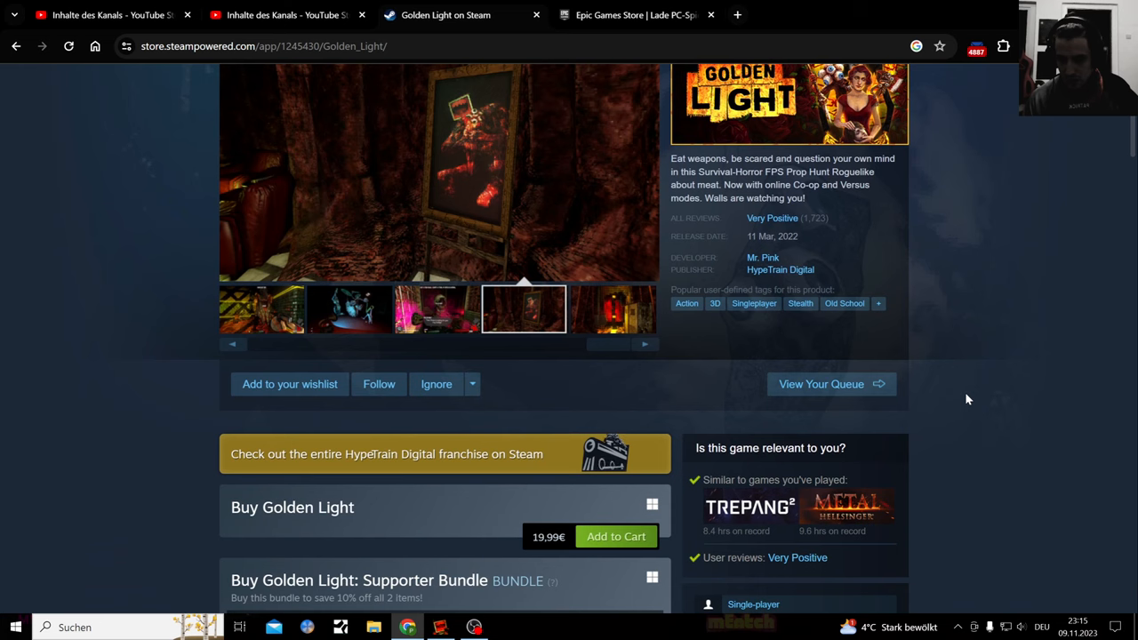
{"action": "scroll", "scroll_direction": "down", "scroll_amount": 3}
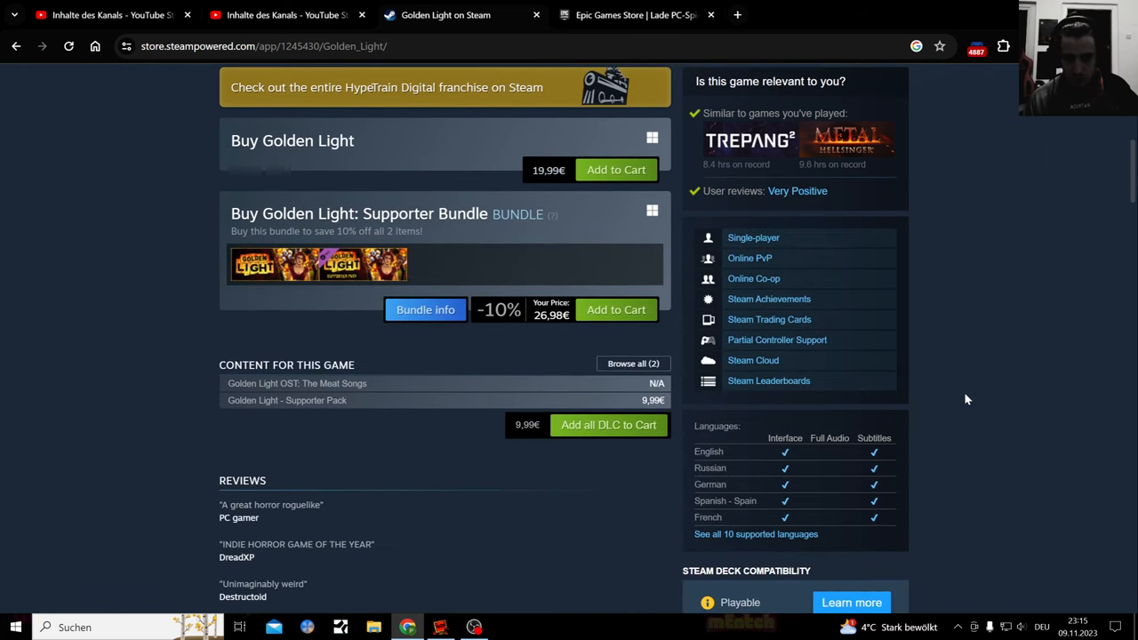
{"action": "mouse_move", "coordinate": [750, 142]}
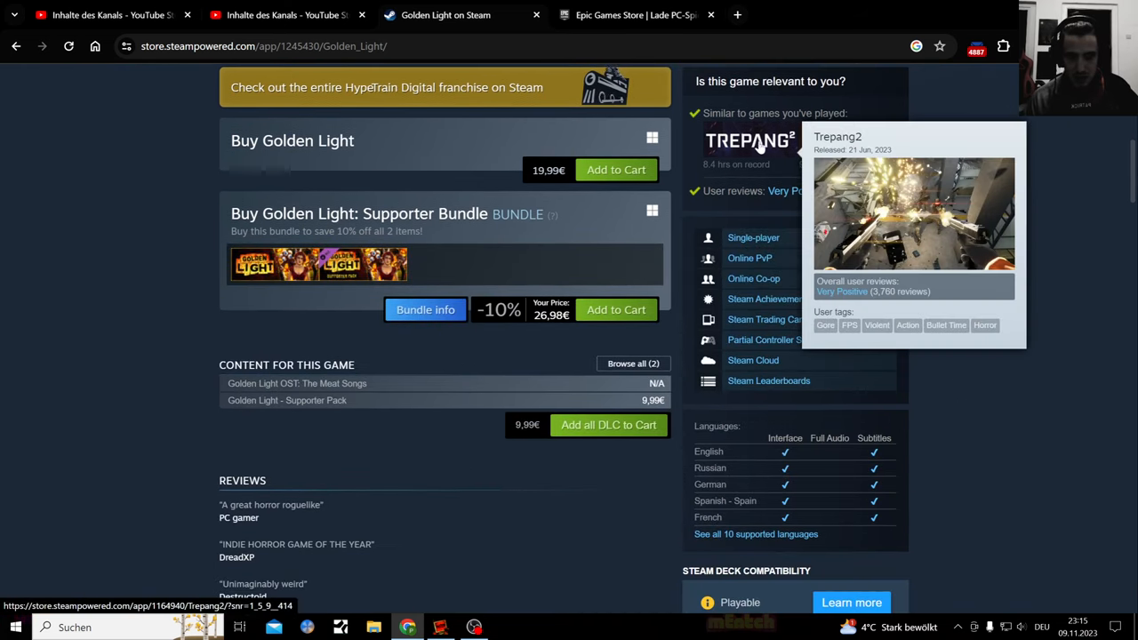
{"action": "mouse_move", "coordinate": [1022, 293]}
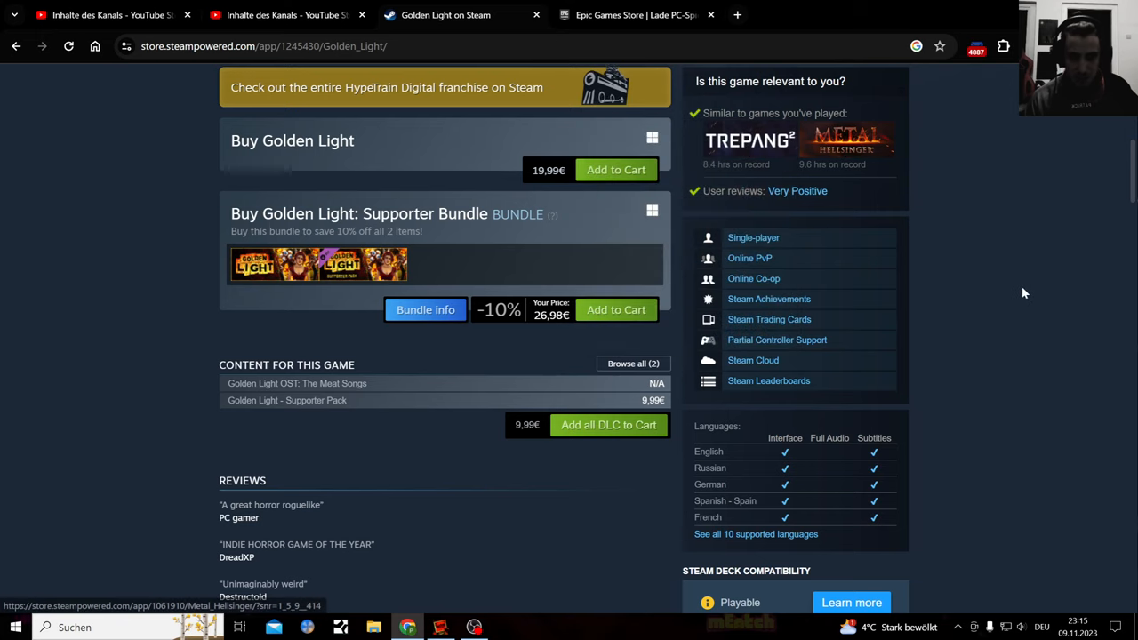
{"action": "scroll", "scroll_direction": "down", "scroll_amount": 3}
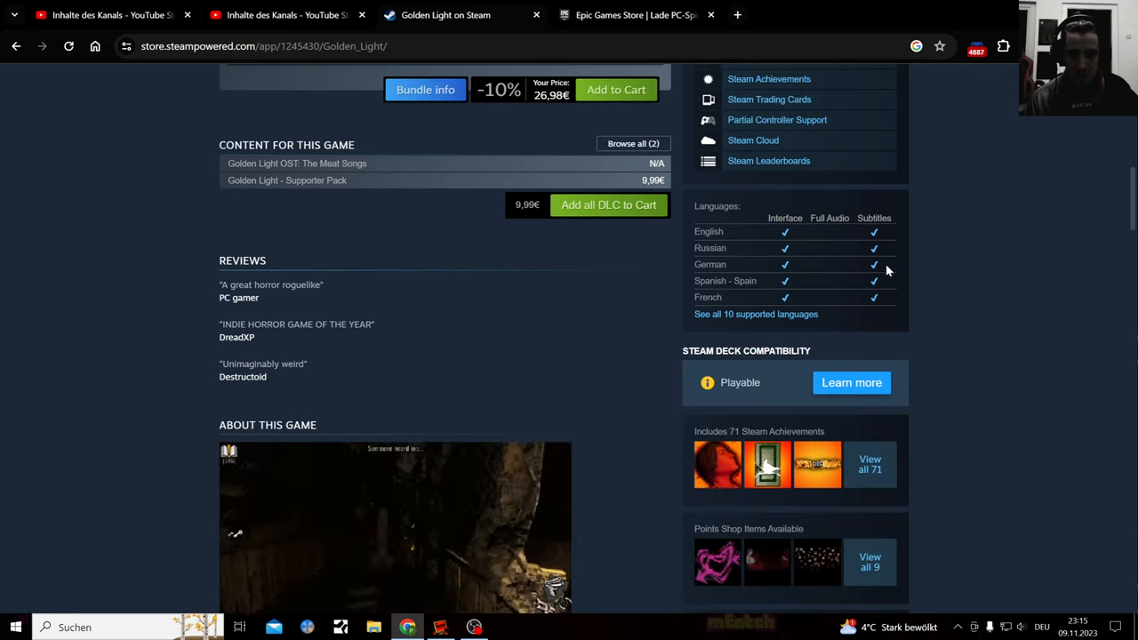
{"action": "scroll", "scroll_direction": "down", "scroll_amount": 3}
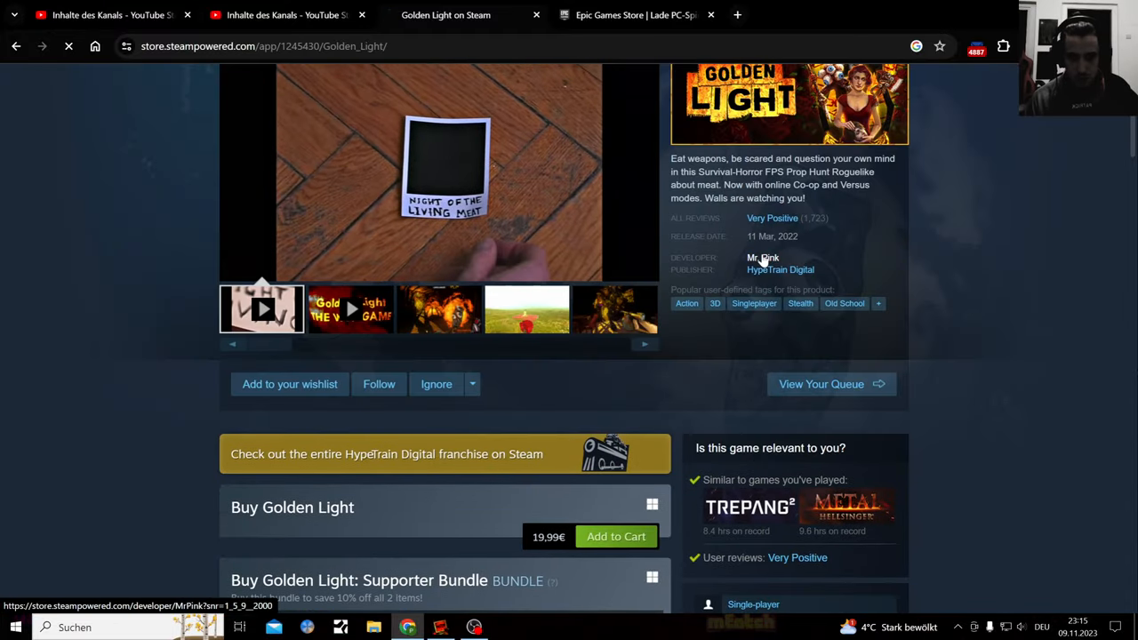
Step: Browse the developer page and HypeTrain Digital's new releases, then switch to the Epic Games Store
{"action": "left_click", "coordinate": [761, 256]}
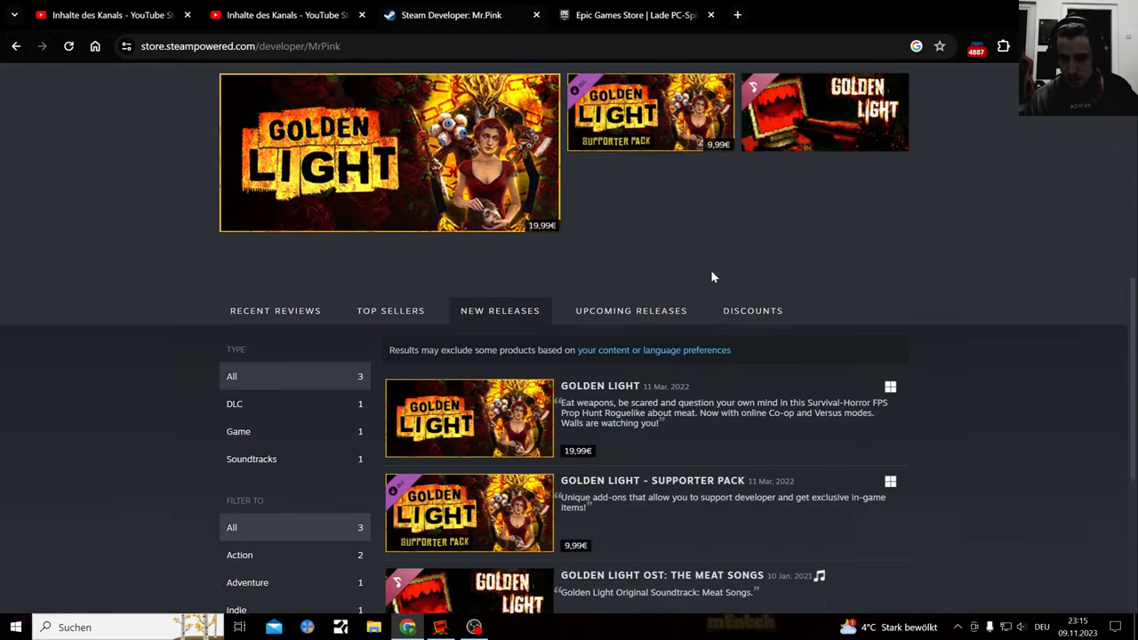
{"action": "left_click", "coordinate": [470, 418]}
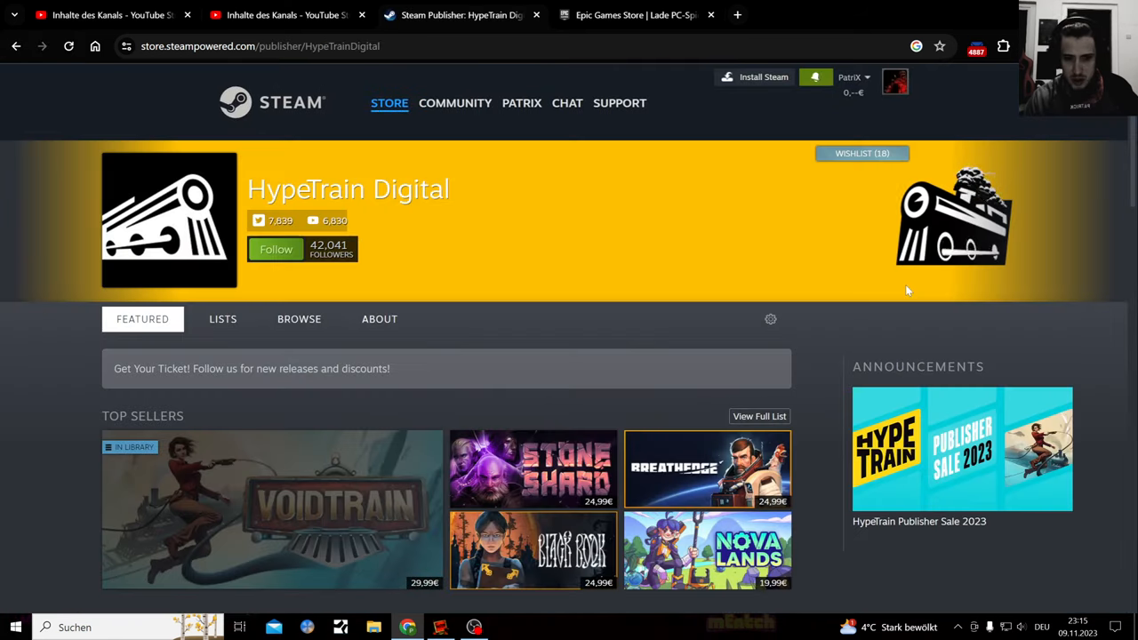
{"action": "scroll", "scroll_direction": "down", "scroll_amount": 3}
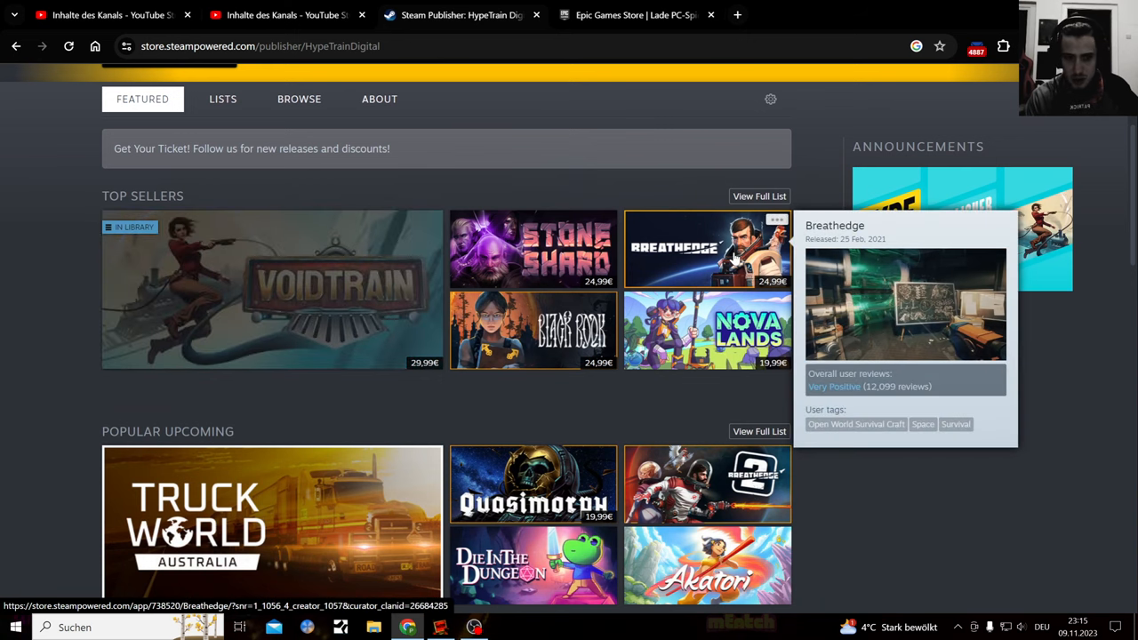
{"action": "mouse_move", "coordinate": [311, 288]}
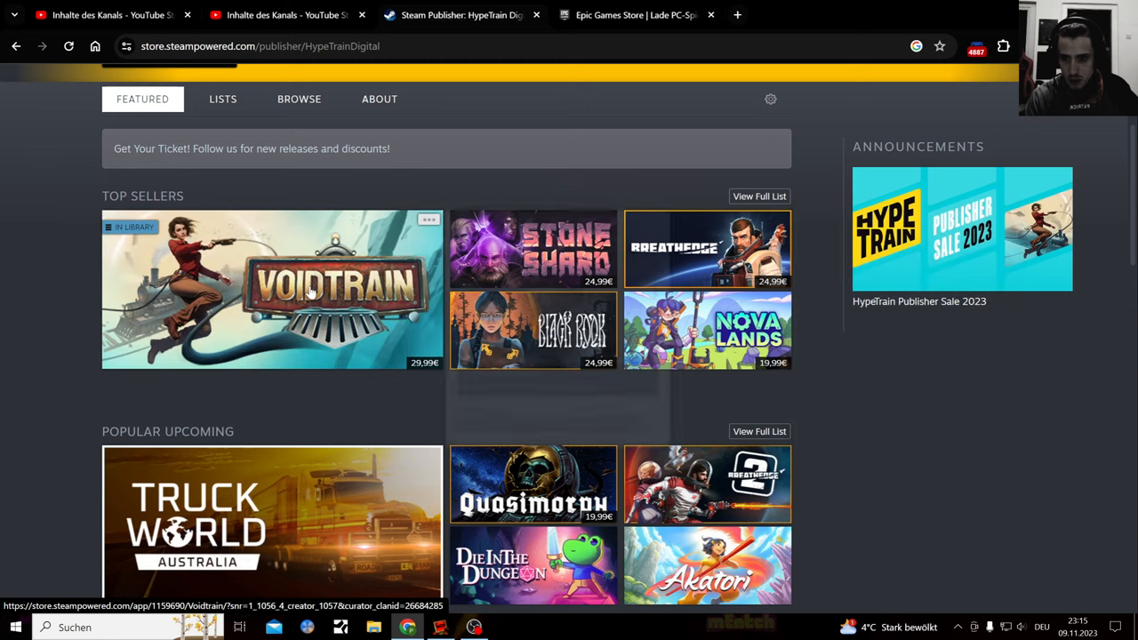
{"action": "scroll", "scroll_direction": "down", "scroll_amount": 3}
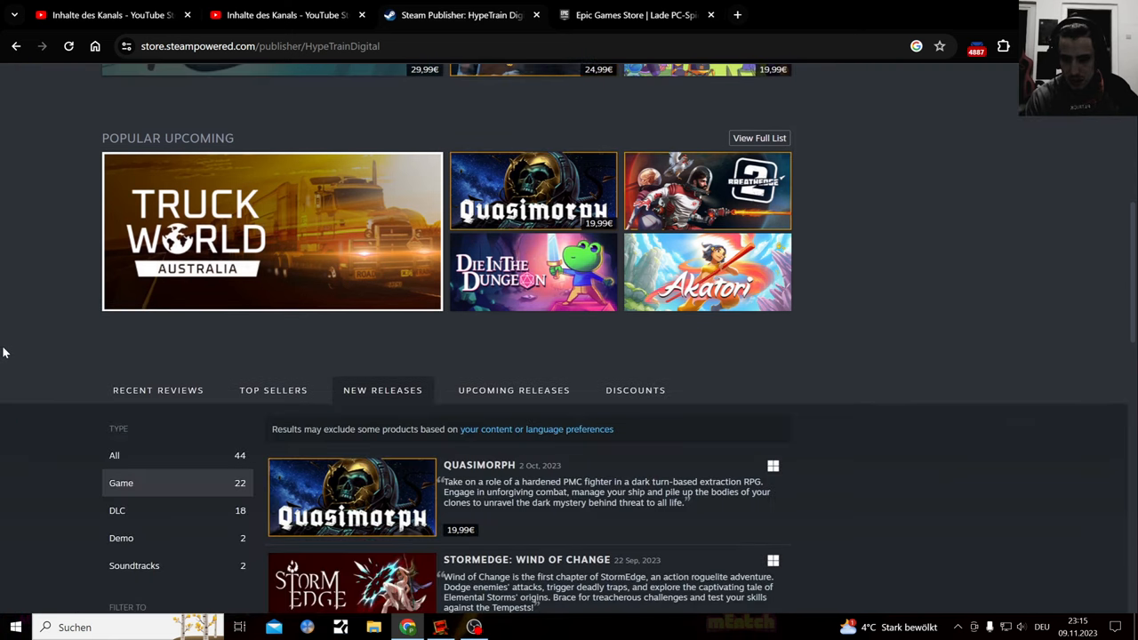
{"action": "scroll", "scroll_direction": "down", "scroll_amount": 3}
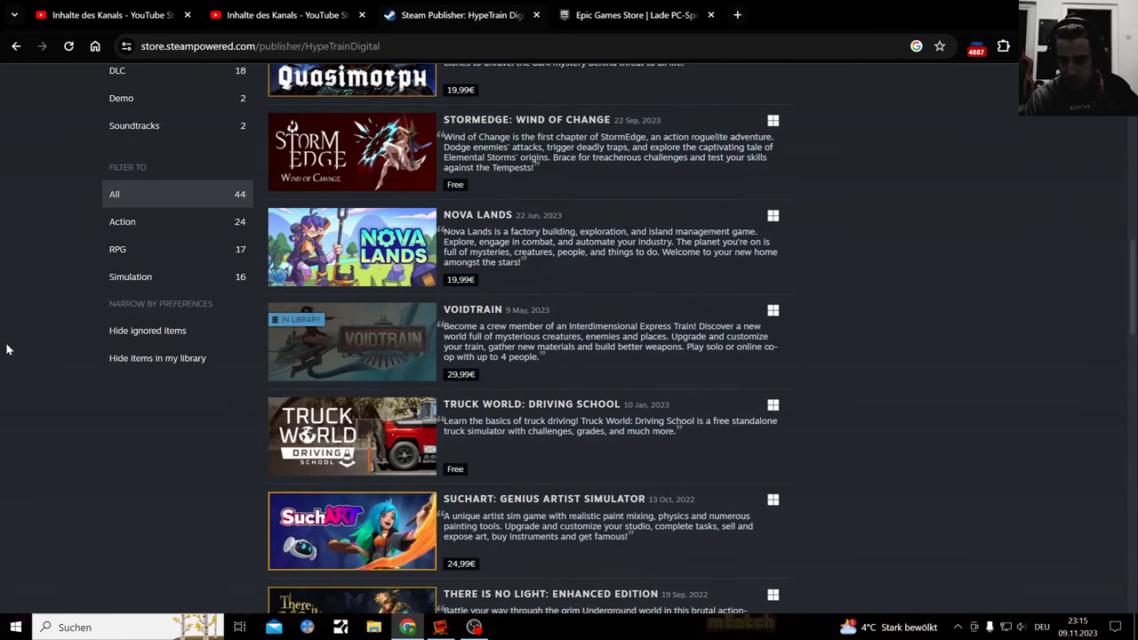
{"action": "scroll", "scroll_direction": "down", "scroll_amount": 3}
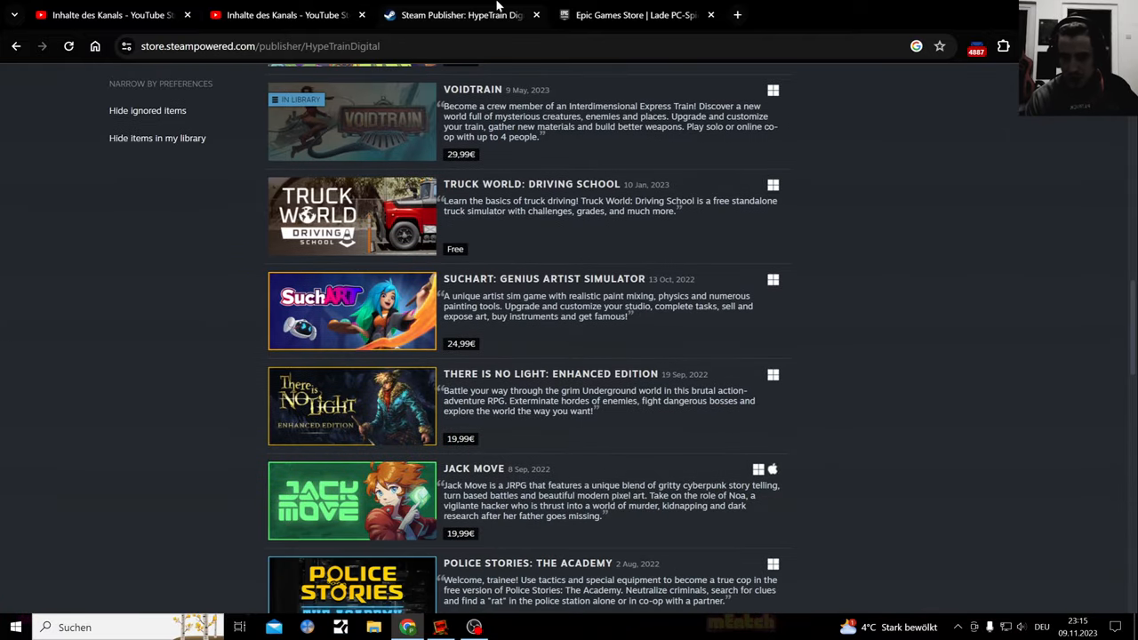
{"action": "left_click", "coordinate": [631, 14]}
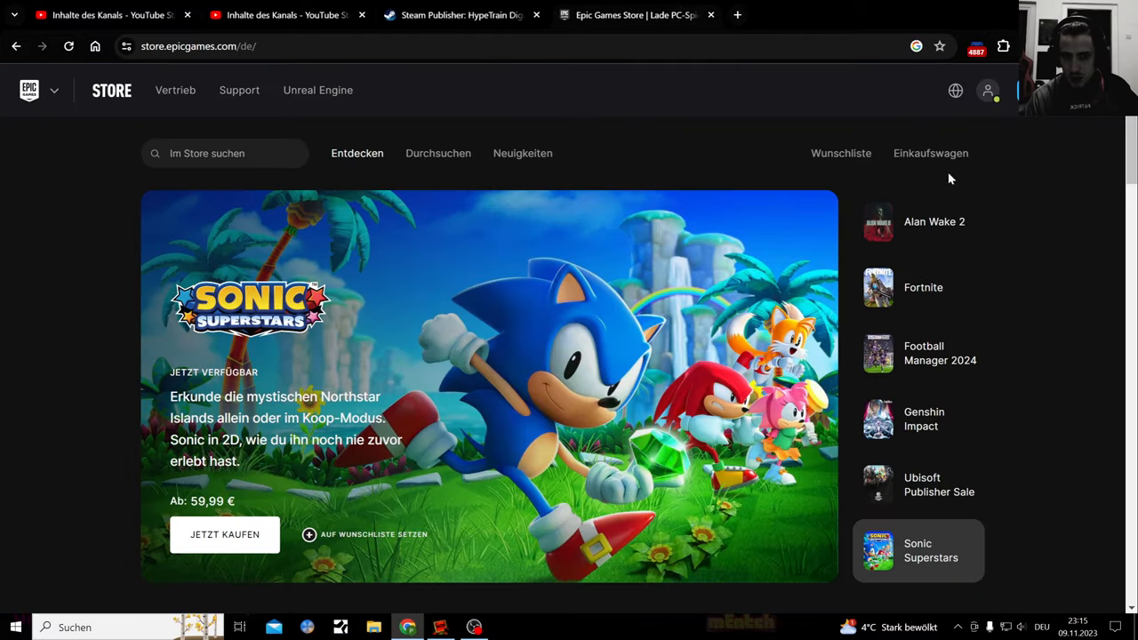
Step: View Surviving the Aftermath's store page past the age notice and its screenshots
{"action": "scroll", "scroll_direction": "down", "scroll_amount": 3}
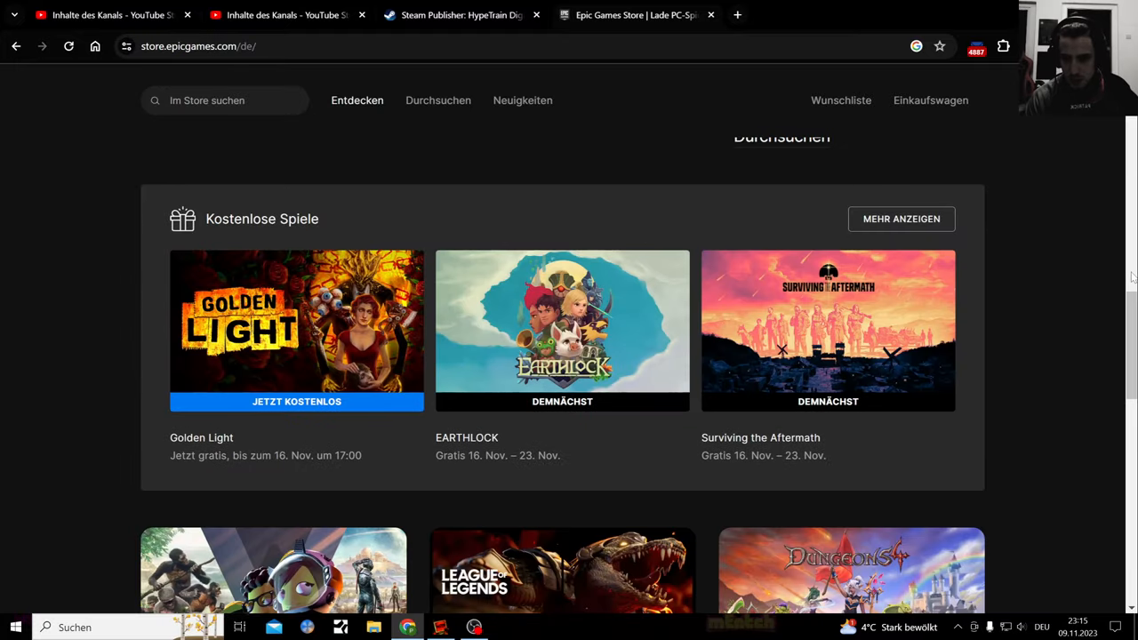
{"action": "mouse_move", "coordinate": [334, 345]}
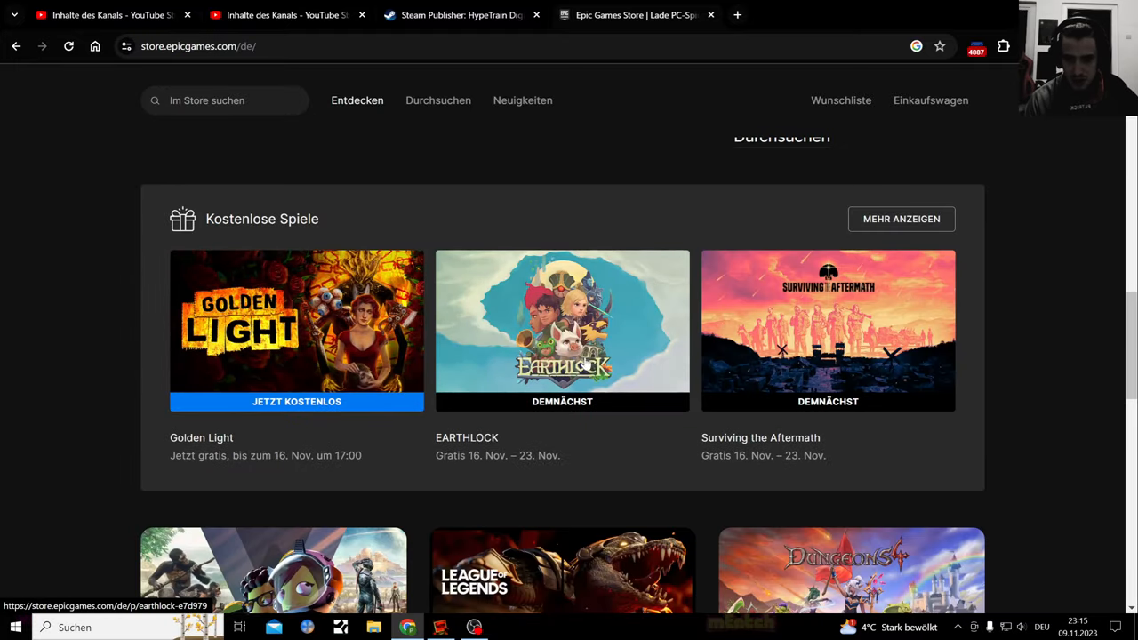
{"action": "mouse_move", "coordinate": [804, 341]}
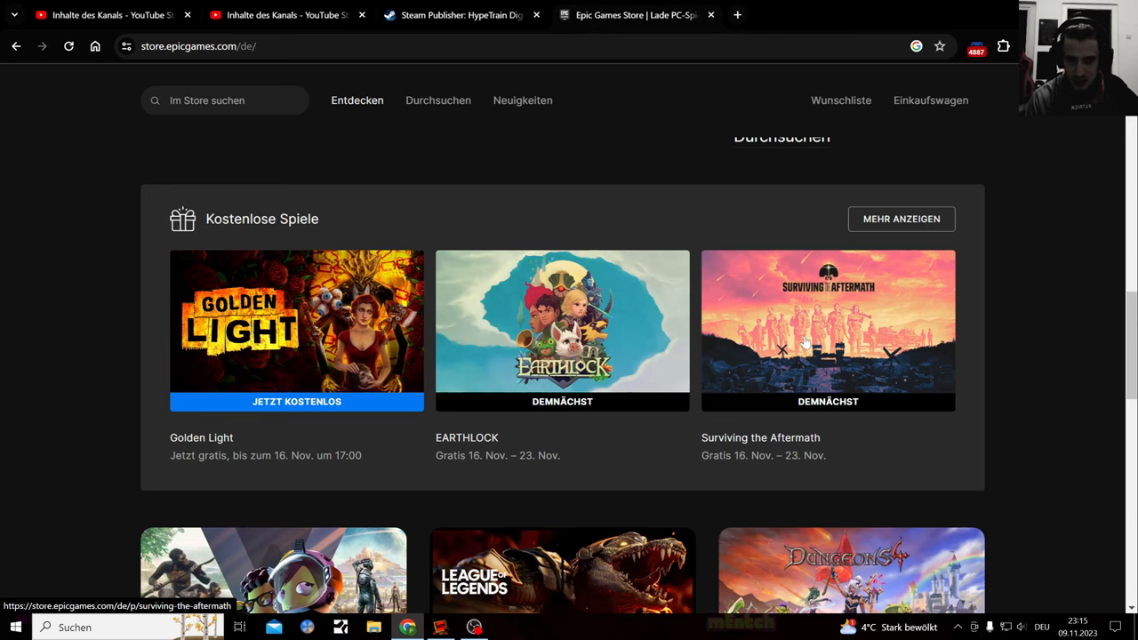
{"action": "mouse_move", "coordinate": [850, 341]}
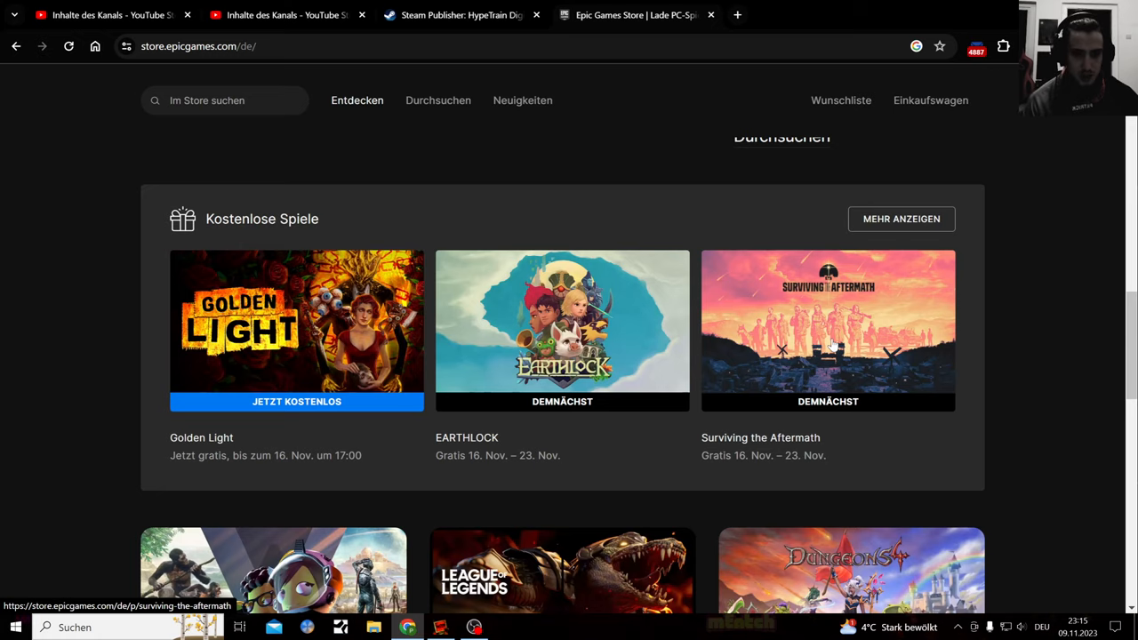
{"action": "left_click", "coordinate": [828, 328]}
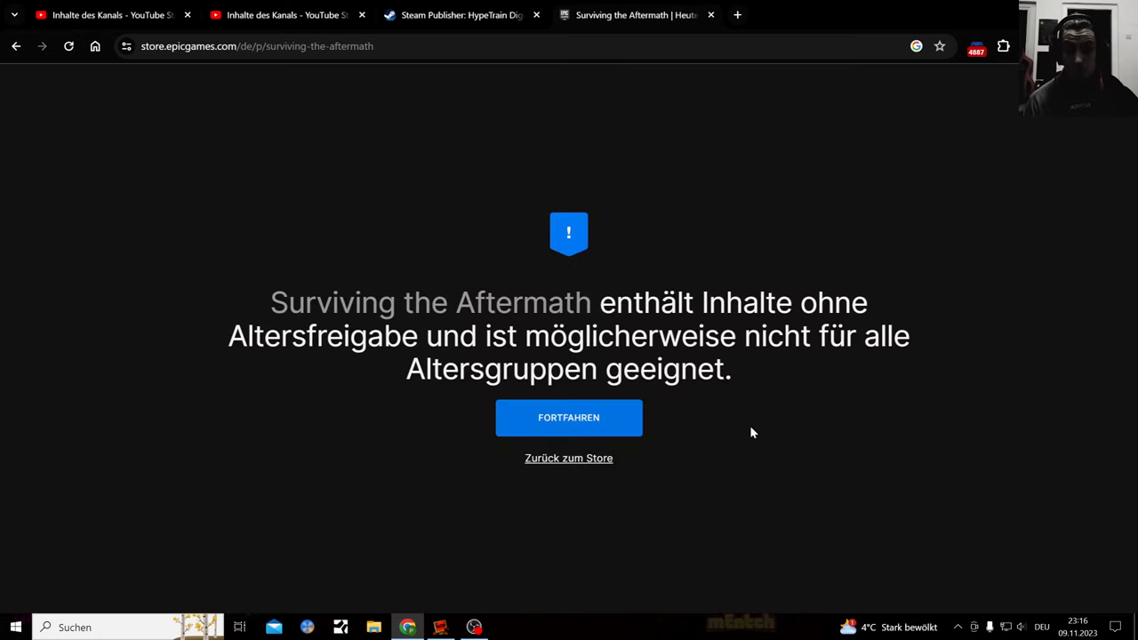
{"action": "left_click", "coordinate": [569, 418]}
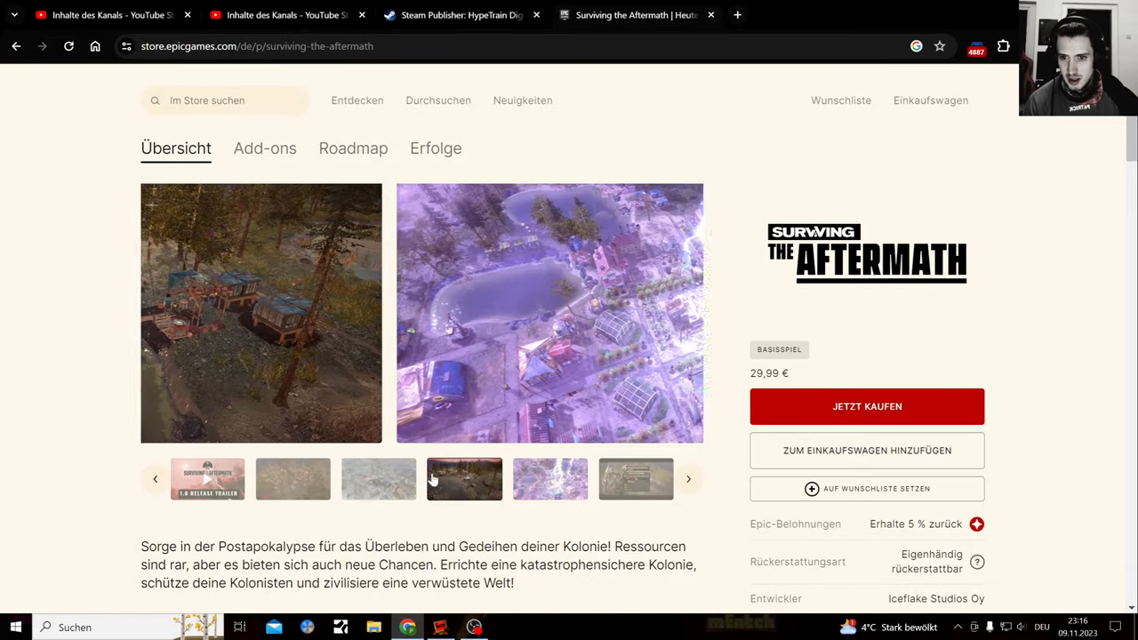
{"action": "left_click", "coordinate": [291, 480]}
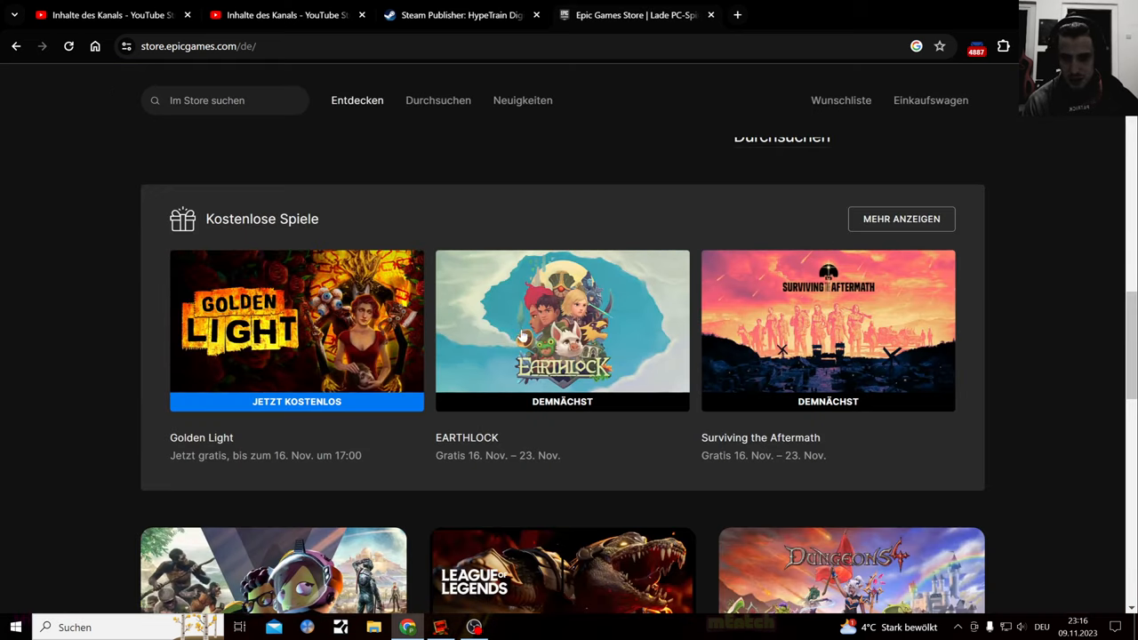
Step: View EARTHLOCK's store page and its gameplay screenshots
{"action": "left_click", "coordinate": [561, 329]}
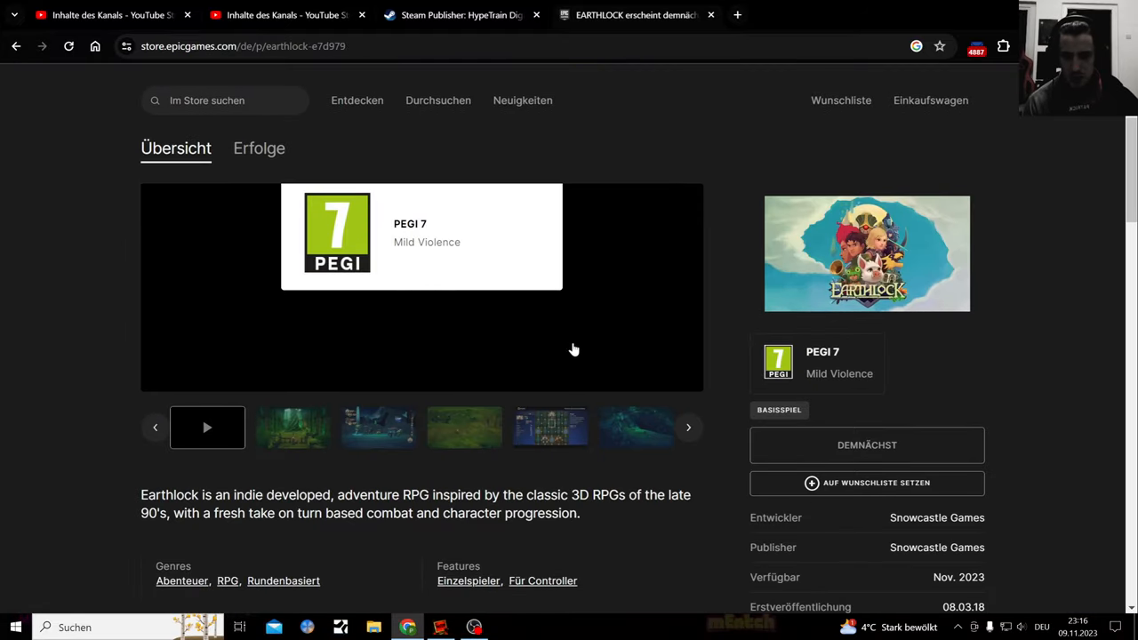
{"action": "left_click", "coordinate": [377, 427]}
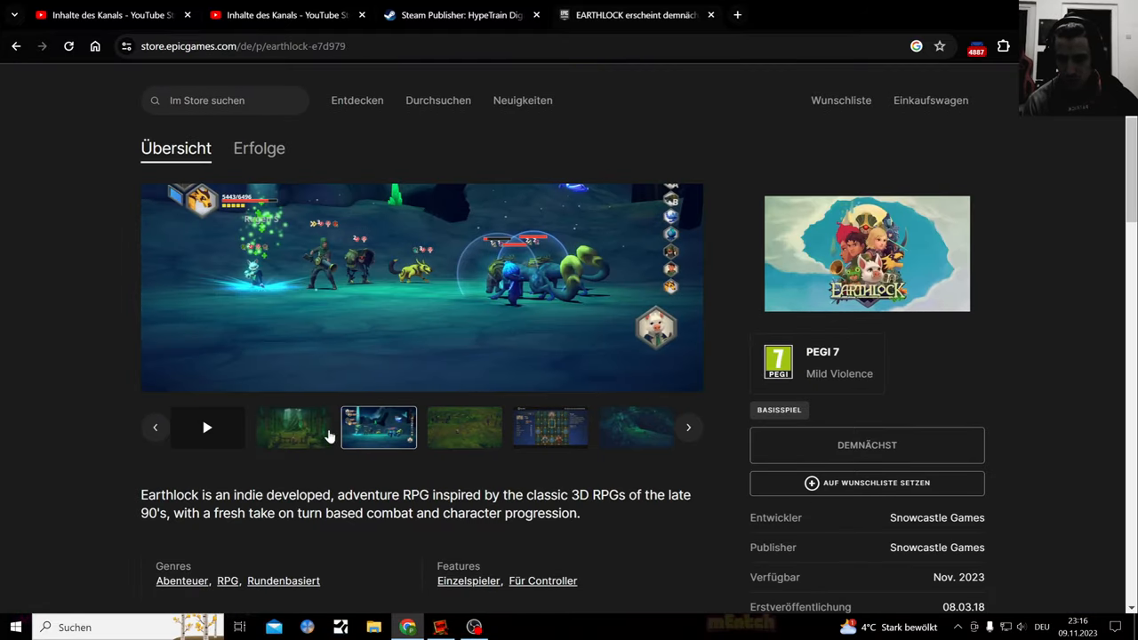
{"action": "left_click", "coordinate": [689, 426]}
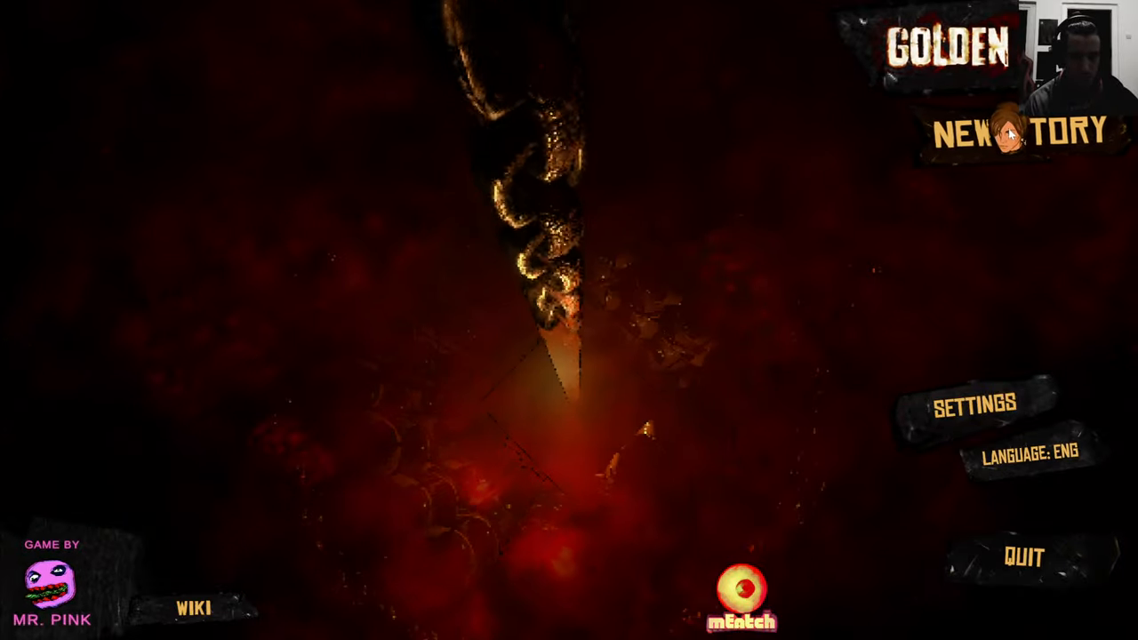
Step: Start a New Story, play out into the misty flower meadow, then pause
{"action": "left_click", "coordinate": [1017, 134]}
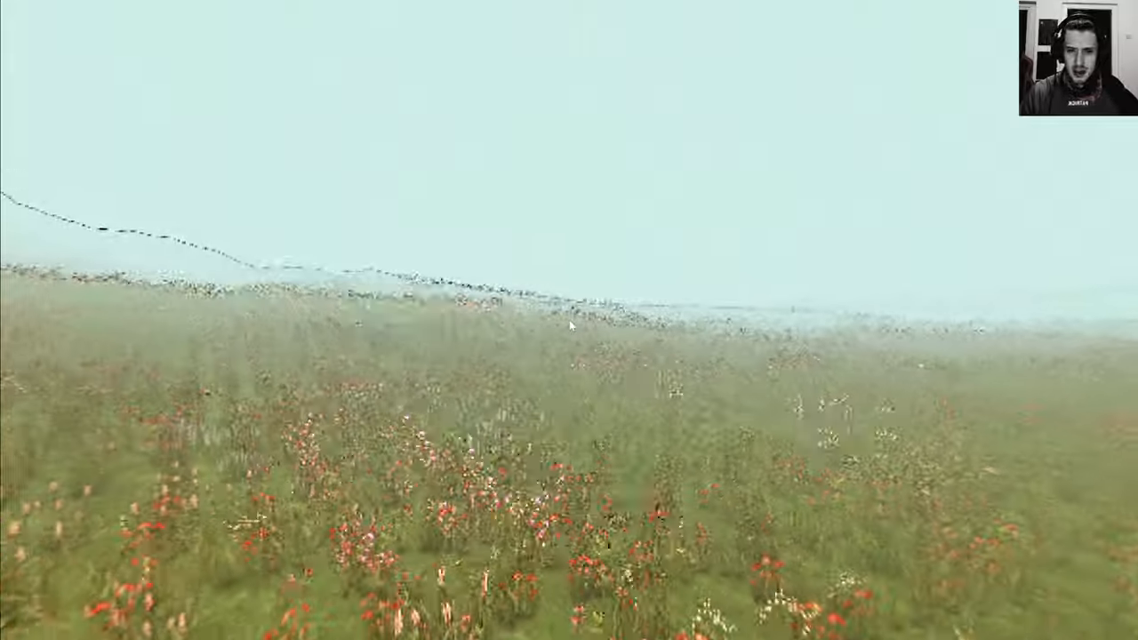
{"action": "key", "text": "Escape"}
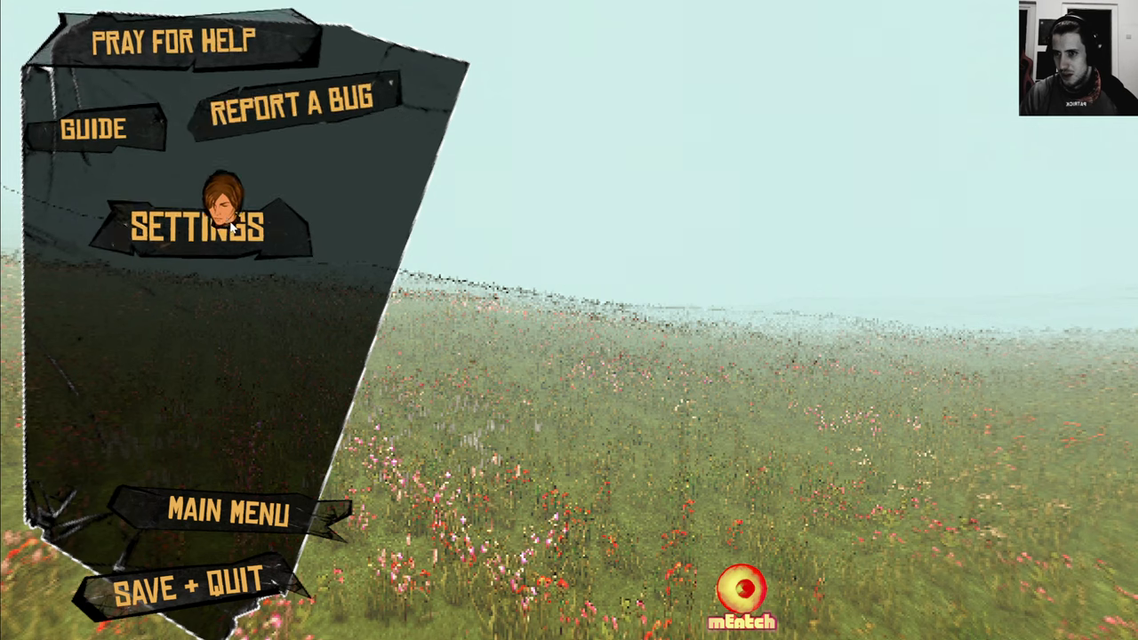
{"action": "mouse_move", "coordinate": [204, 512]}
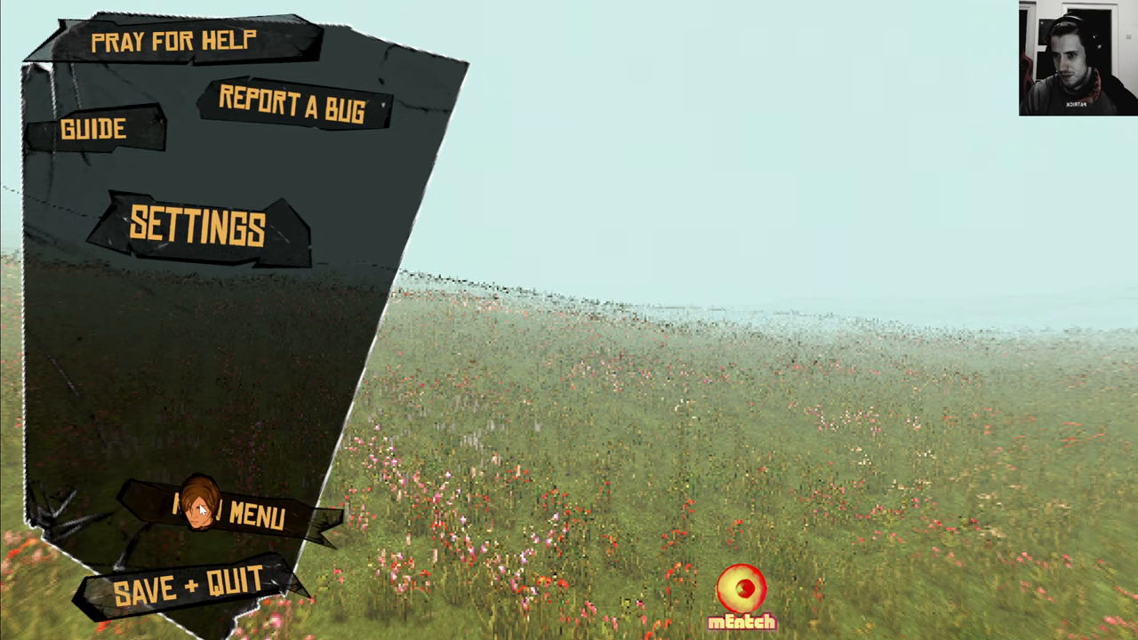
Step: Check the in-game audio settings (volume, heartbeat, breathing), then follow the MrPink Games Discord invite
{"action": "left_click", "coordinate": [197, 224]}
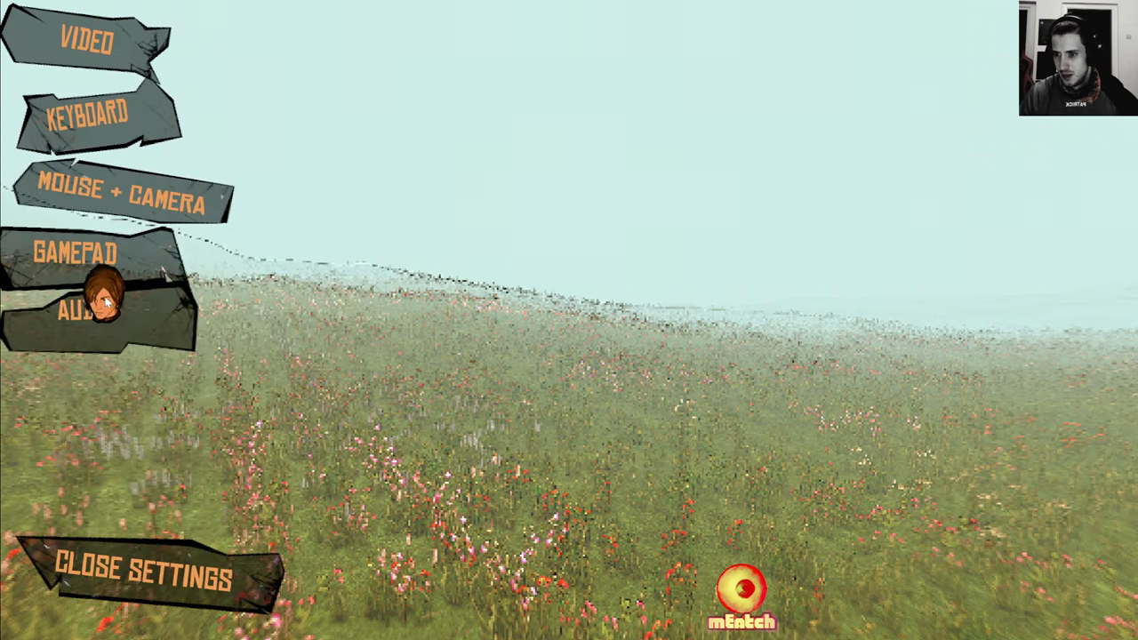
{"action": "left_click", "coordinate": [84, 313]}
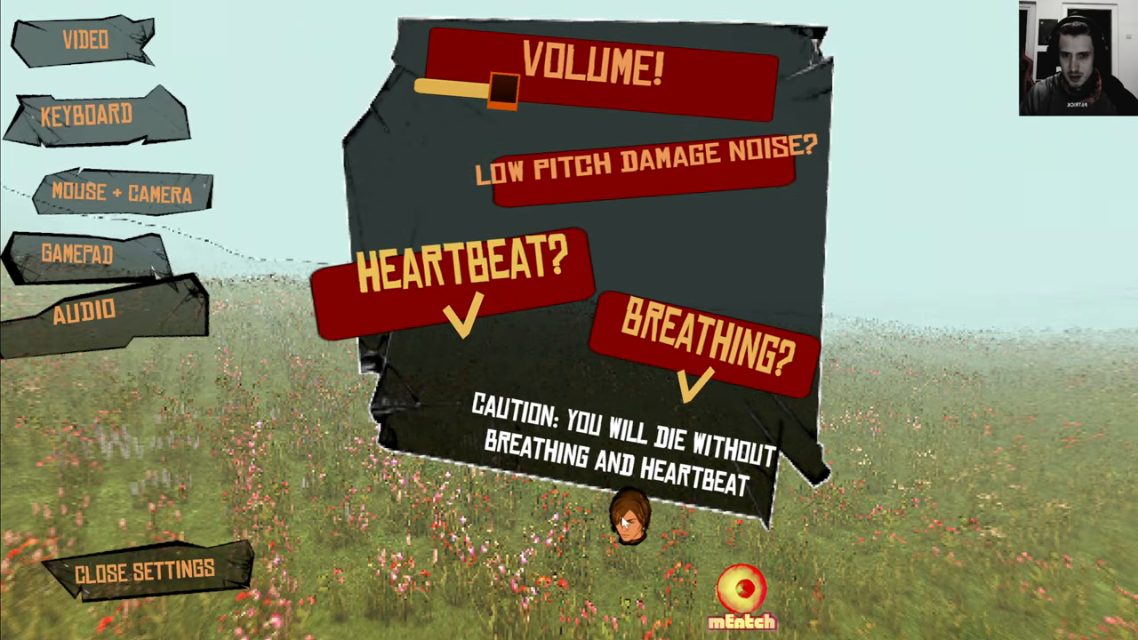
{"action": "left_click", "coordinate": [142, 569]}
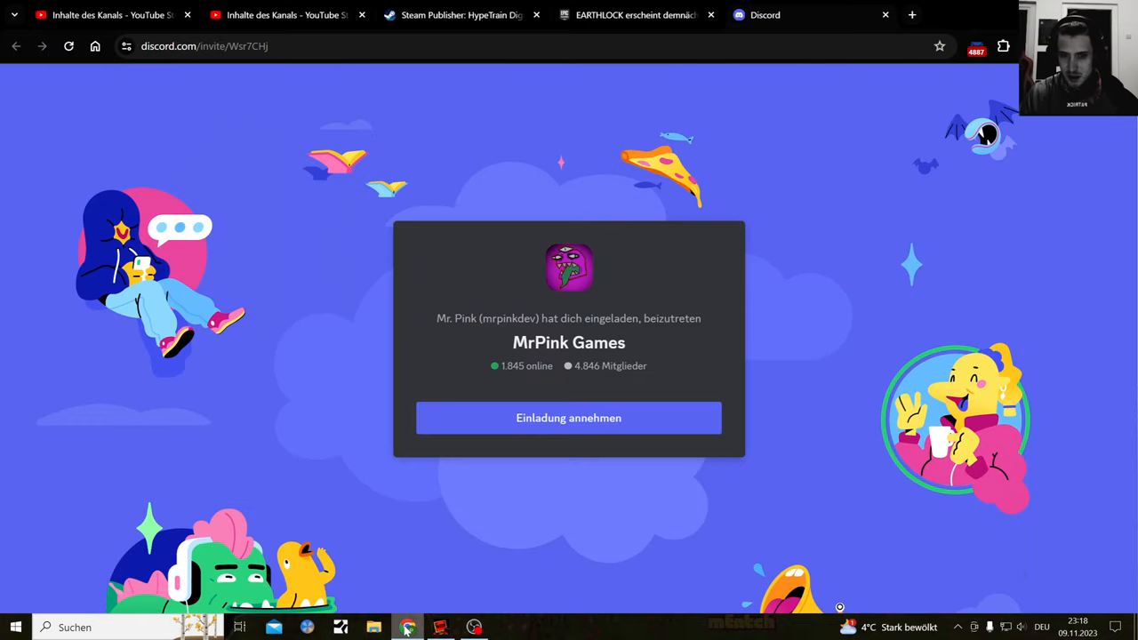
Step: Accept the MrPink Games invite in web Discord and dismiss the Nitro promo to reach the help channel
{"action": "left_click", "coordinate": [569, 417]}
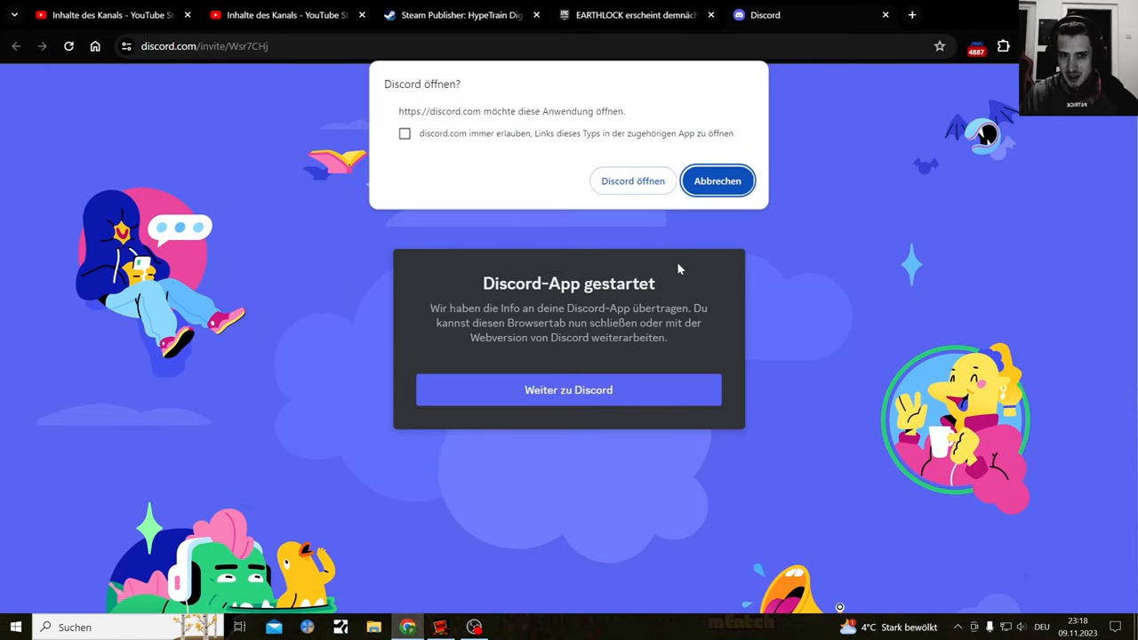
{"action": "left_click", "coordinate": [717, 182]}
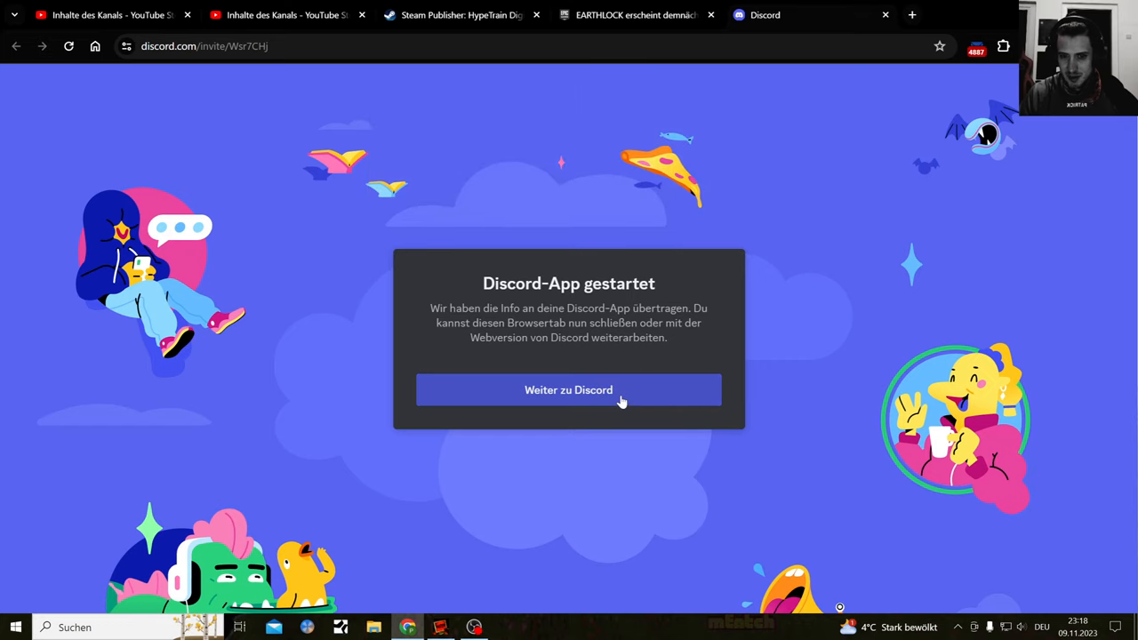
{"action": "left_click", "coordinate": [569, 389]}
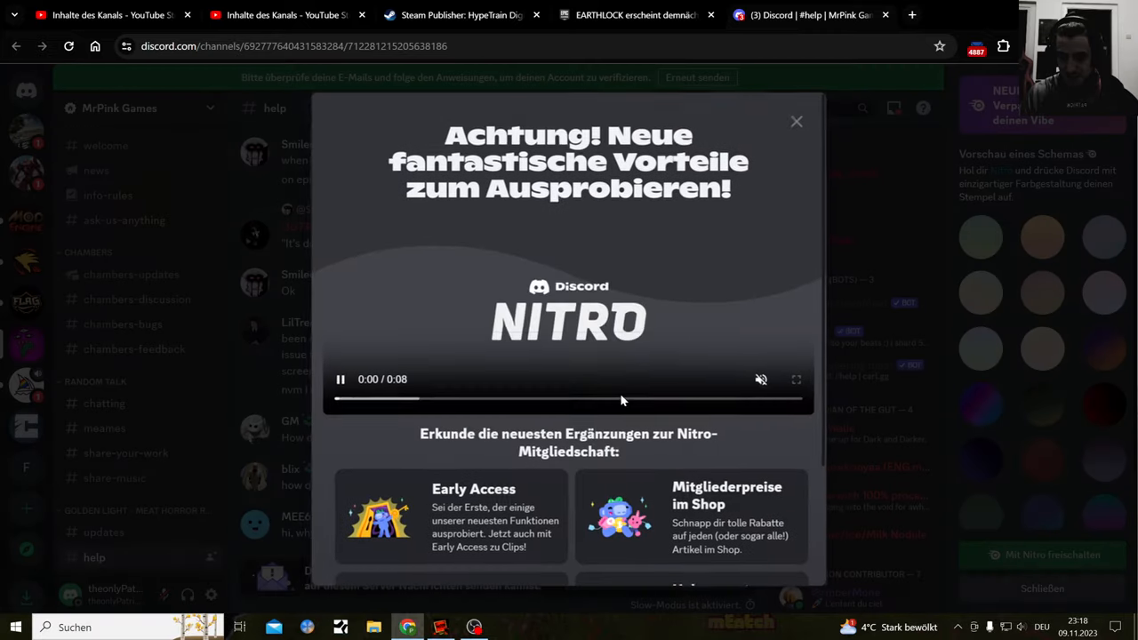
{"action": "left_click", "coordinate": [796, 121]}
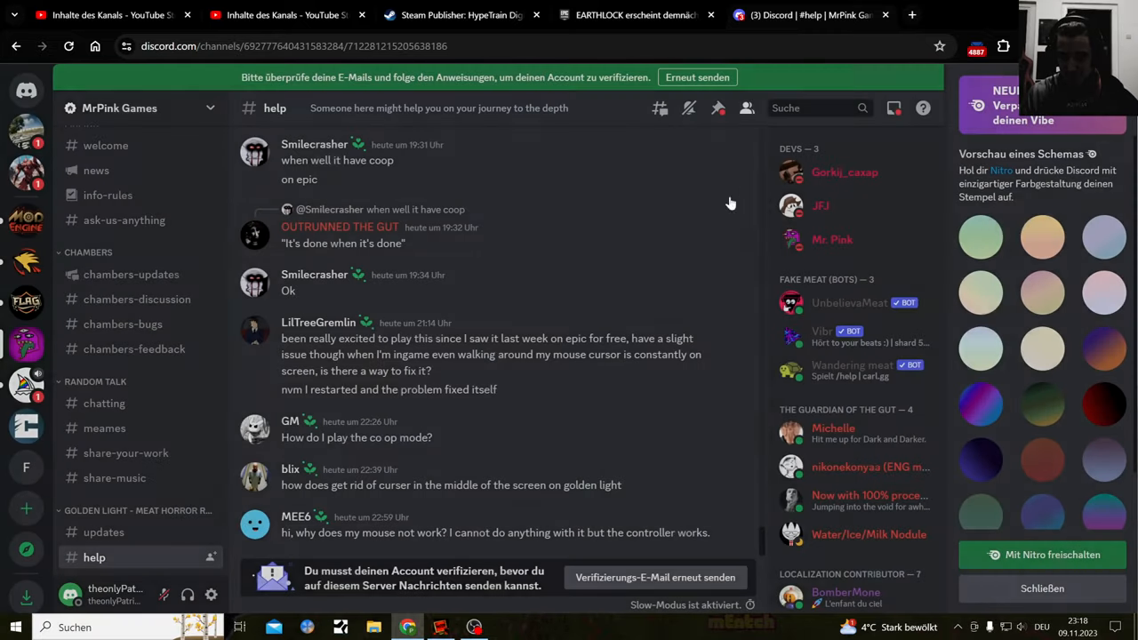
{"action": "mouse_move", "coordinate": [658, 267]}
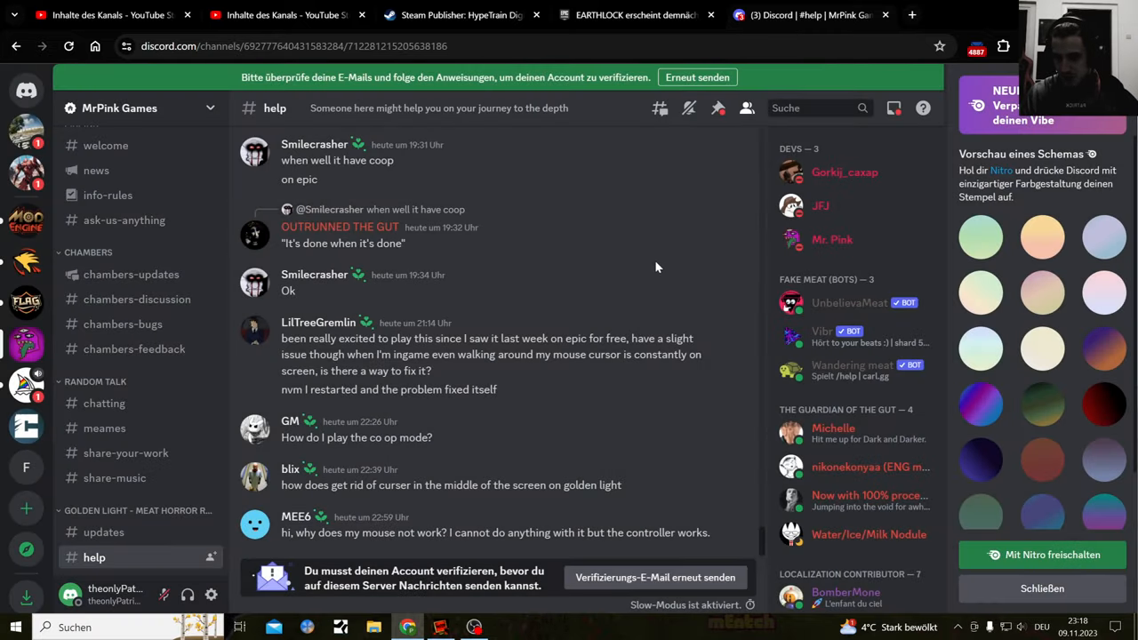
{"action": "mouse_move", "coordinate": [658, 266]}
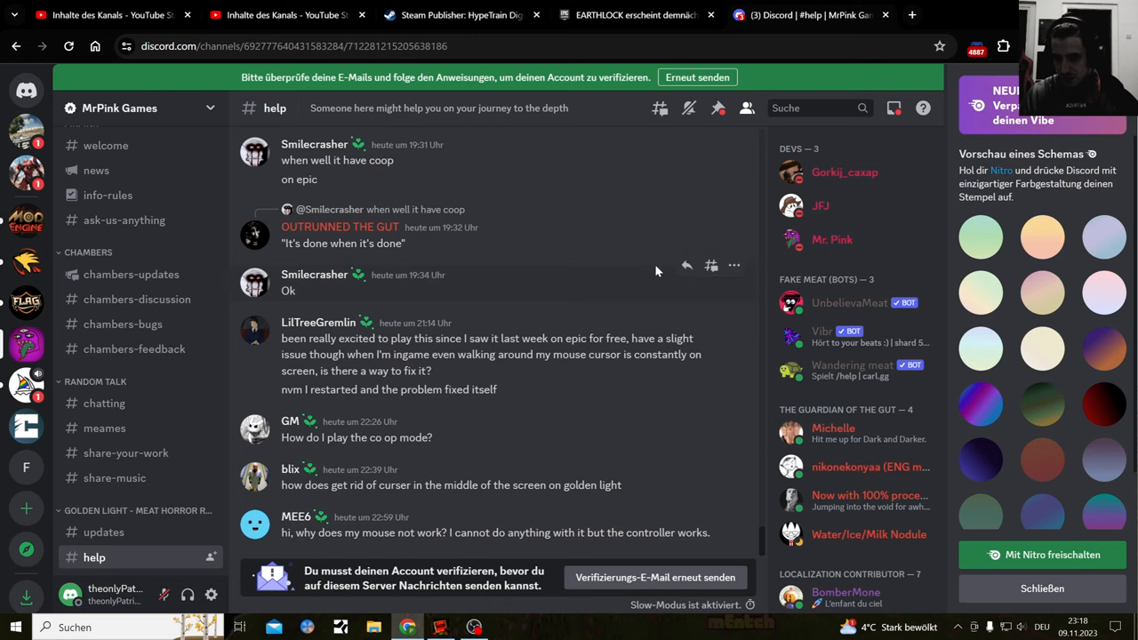
{"action": "mouse_move", "coordinate": [656, 276]}
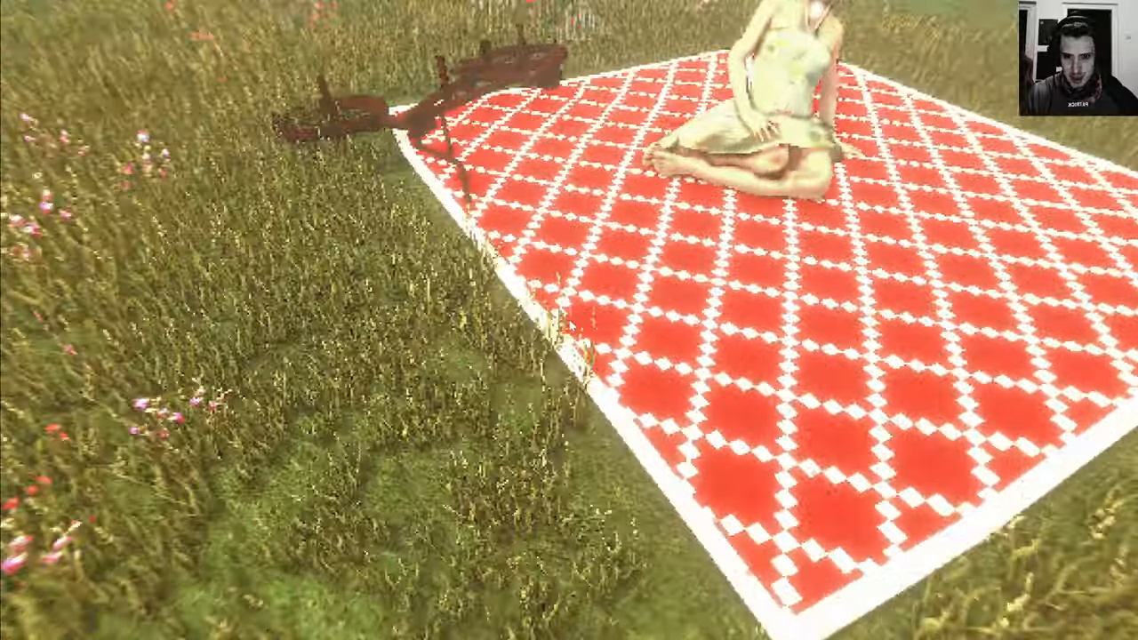
Step: Walk across the red picnic blanket past the seated woman and broken bicycle, then away over the meadow
{"action": "key", "text": "Escape"}
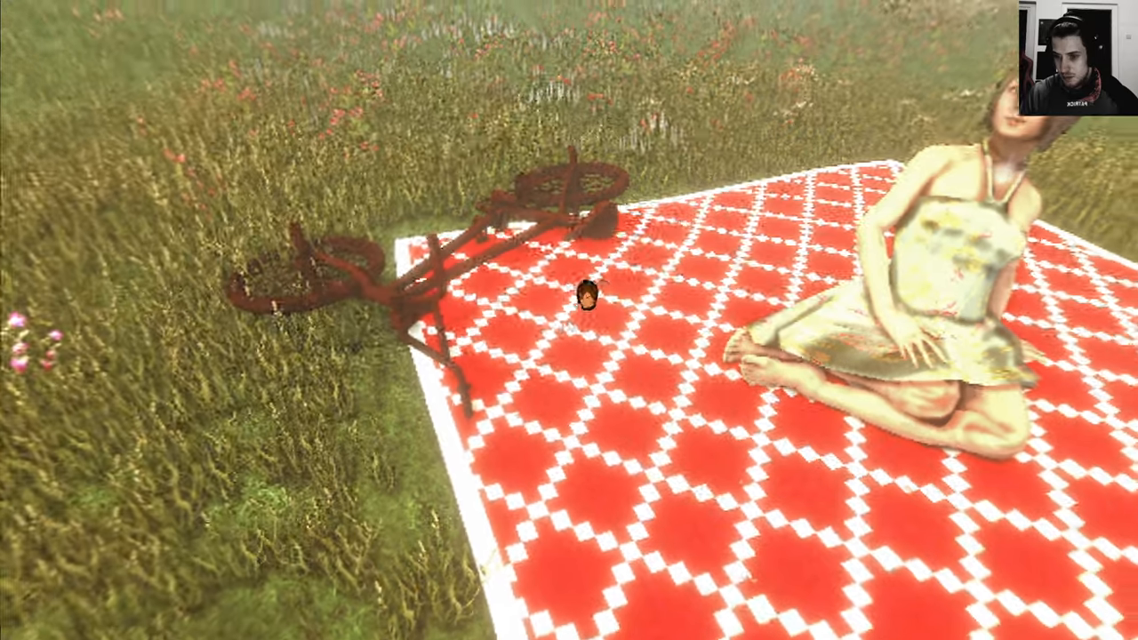
{"action": "key", "text": "Escape"}
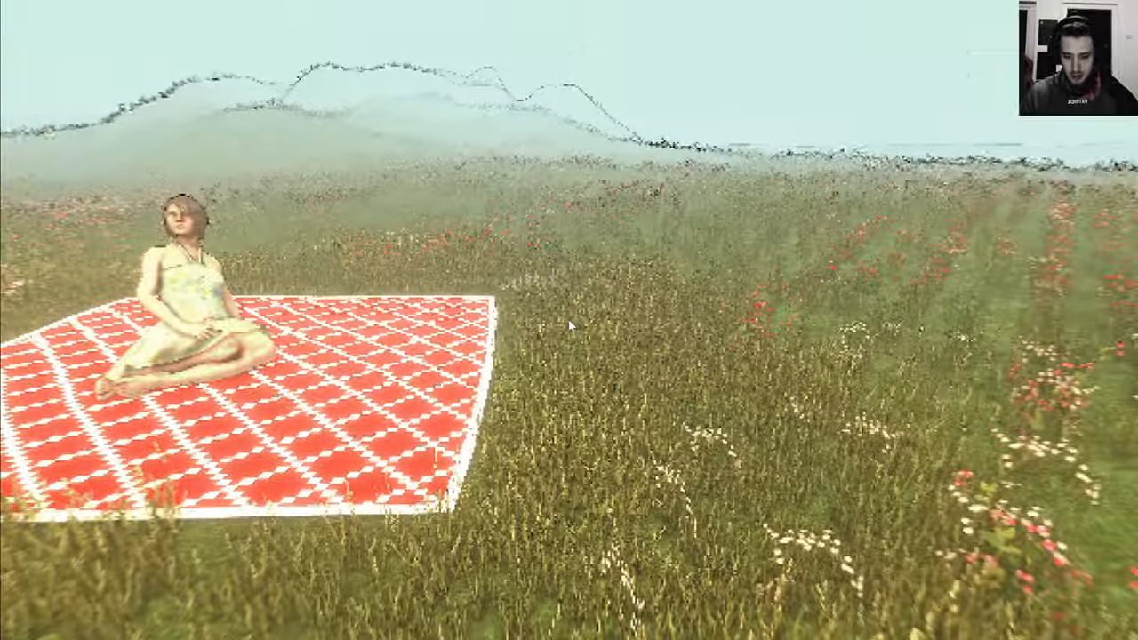
{"action": "key", "text": "Escape"}
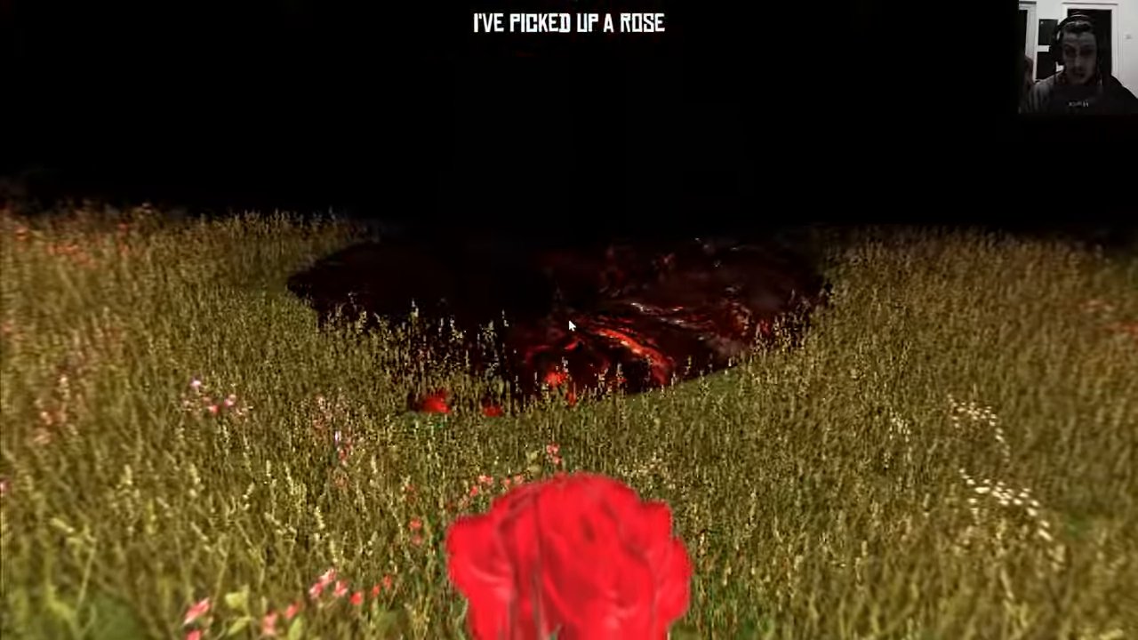
{"action": "mouse_move", "coordinate": [569, 320]}
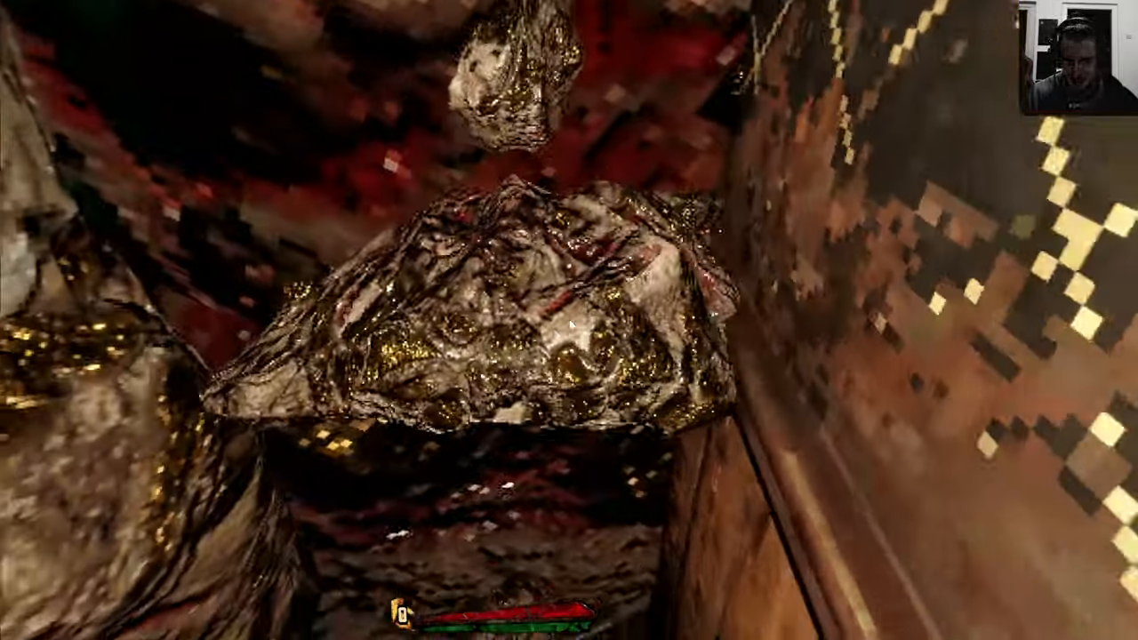
{"action": "mouse_move", "coordinate": [569, 324]}
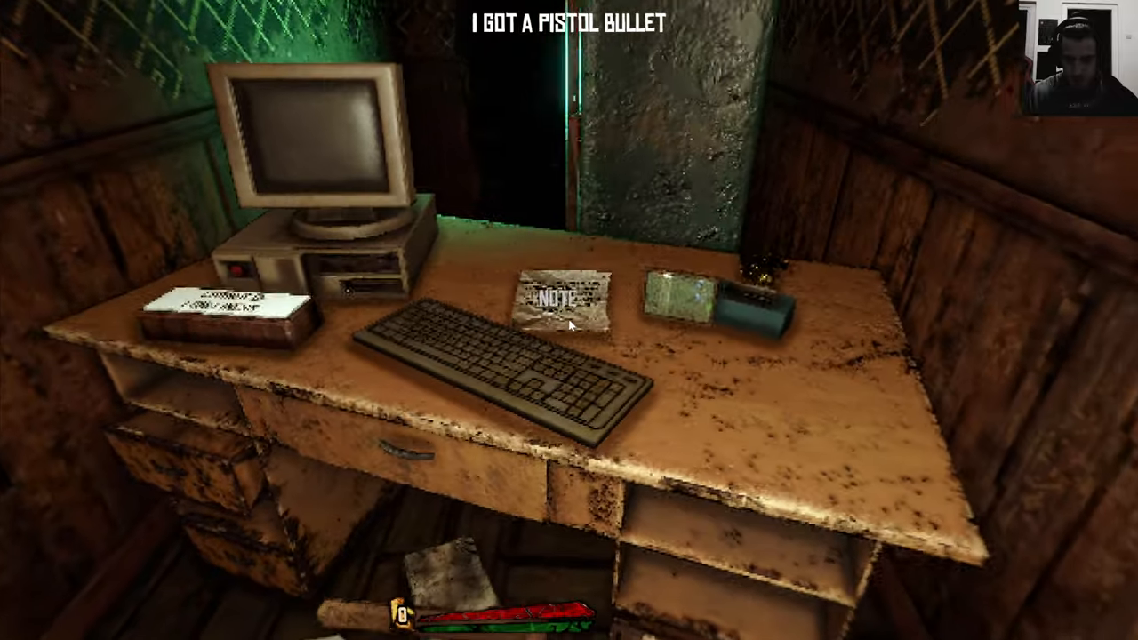
Step: Loot the pistol bullet from the desk, then throw the fingered eye to clear the rust
{"action": "left_click", "coordinate": [558, 299]}
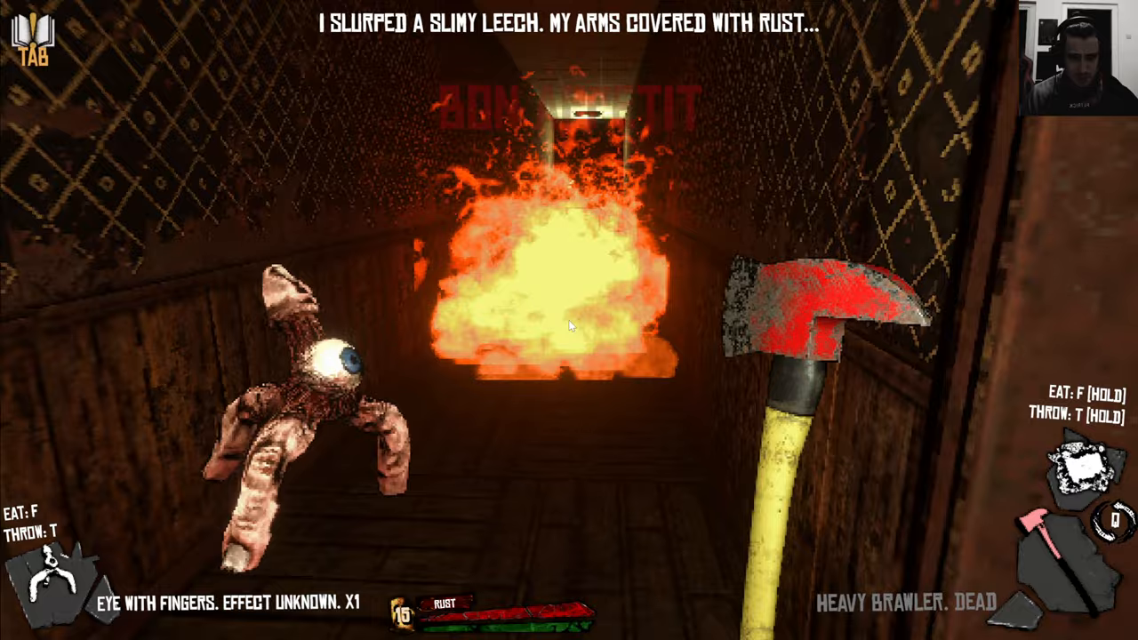
{"action": "key", "text": "t"}
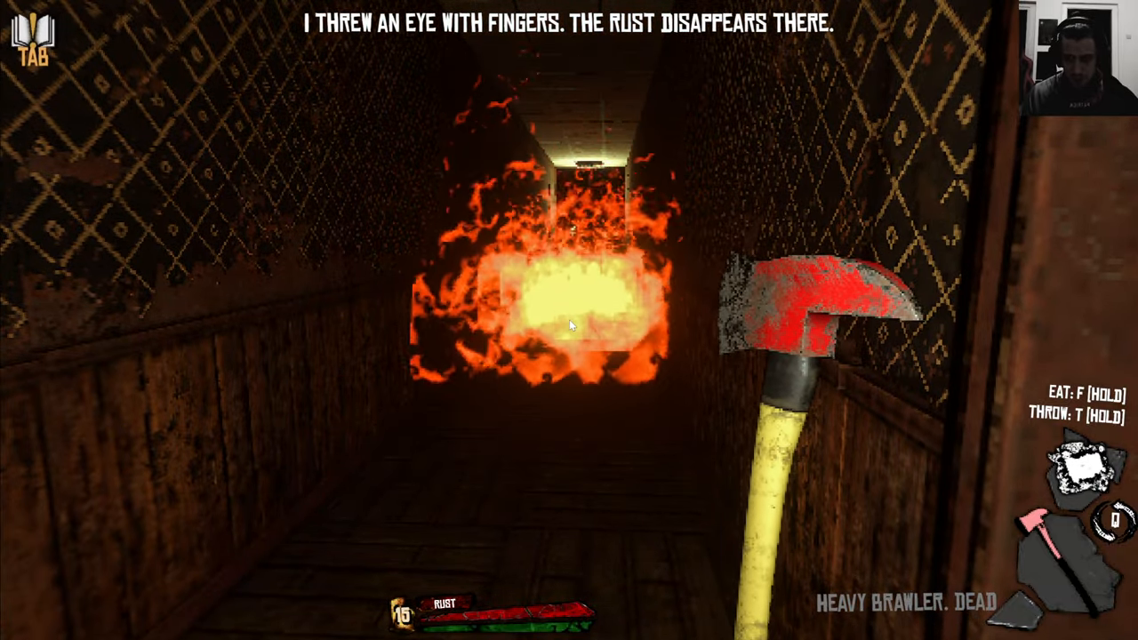
{"action": "key", "text": "tab"}
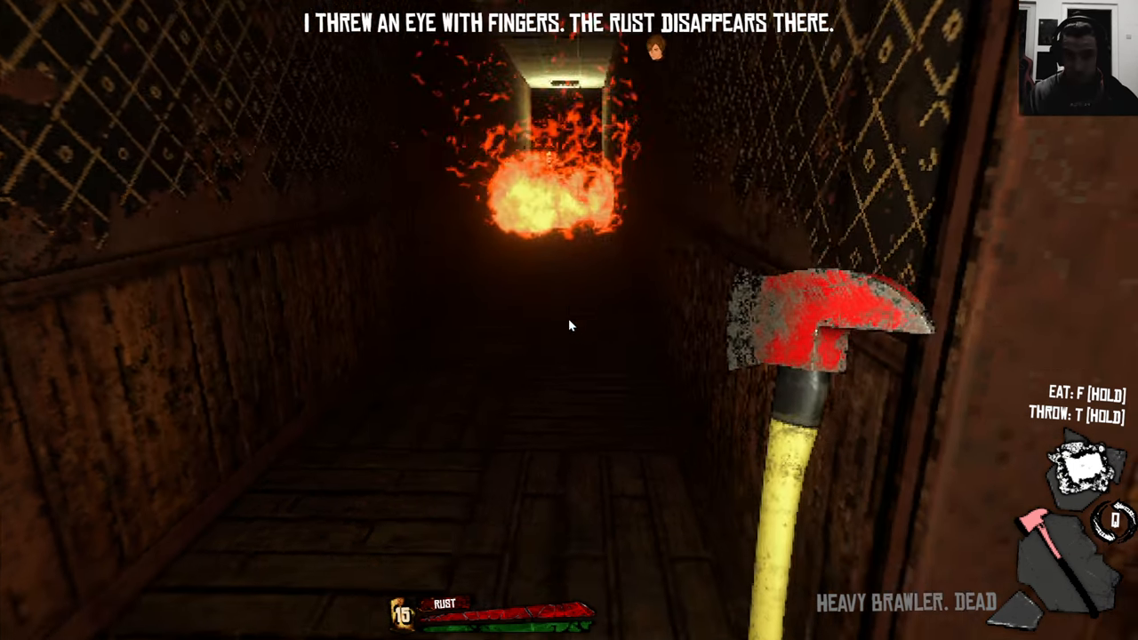
{"action": "key", "text": "Escape"}
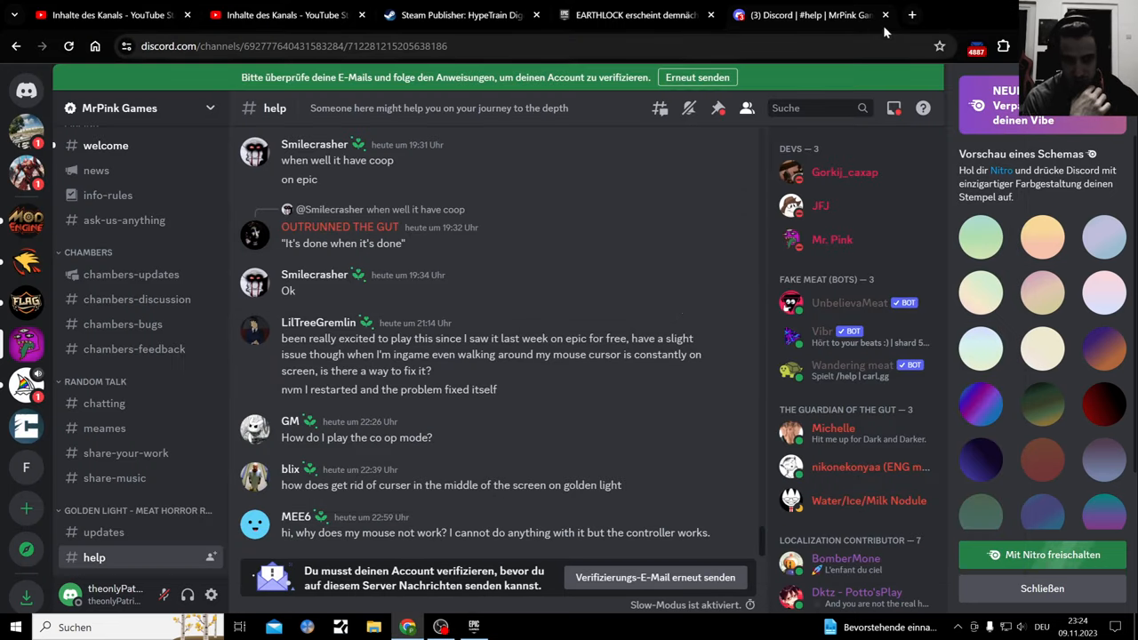
Step: Move from Discord through the EARTHLOCK Epic tab to Golden Light's Steam store page
{"action": "left_click", "coordinate": [634, 14]}
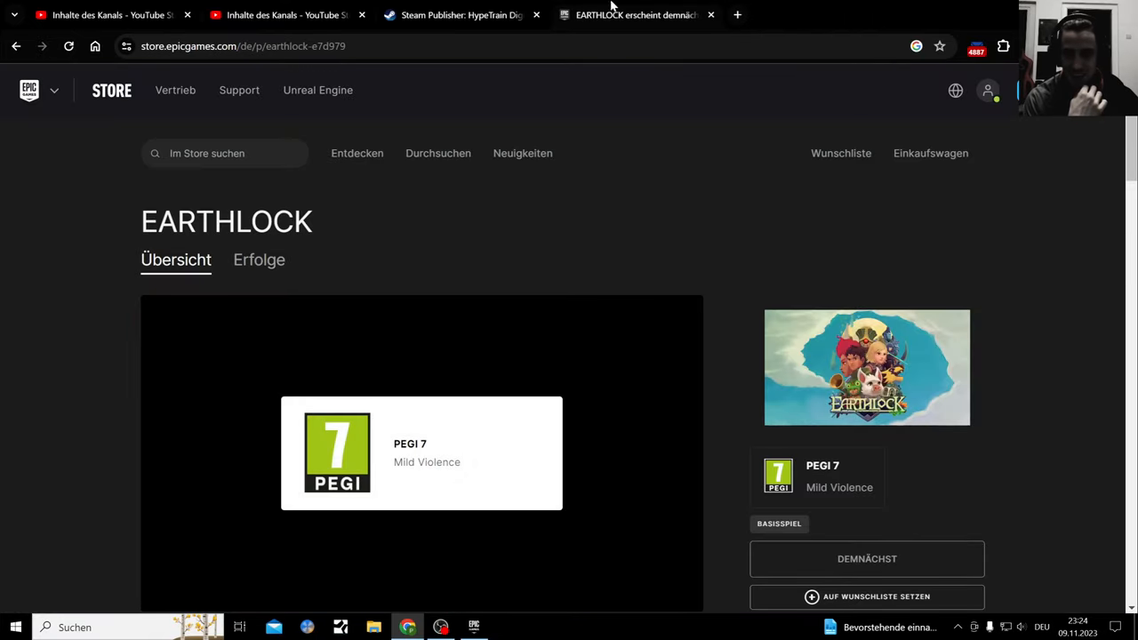
{"action": "left_click", "coordinate": [712, 14]}
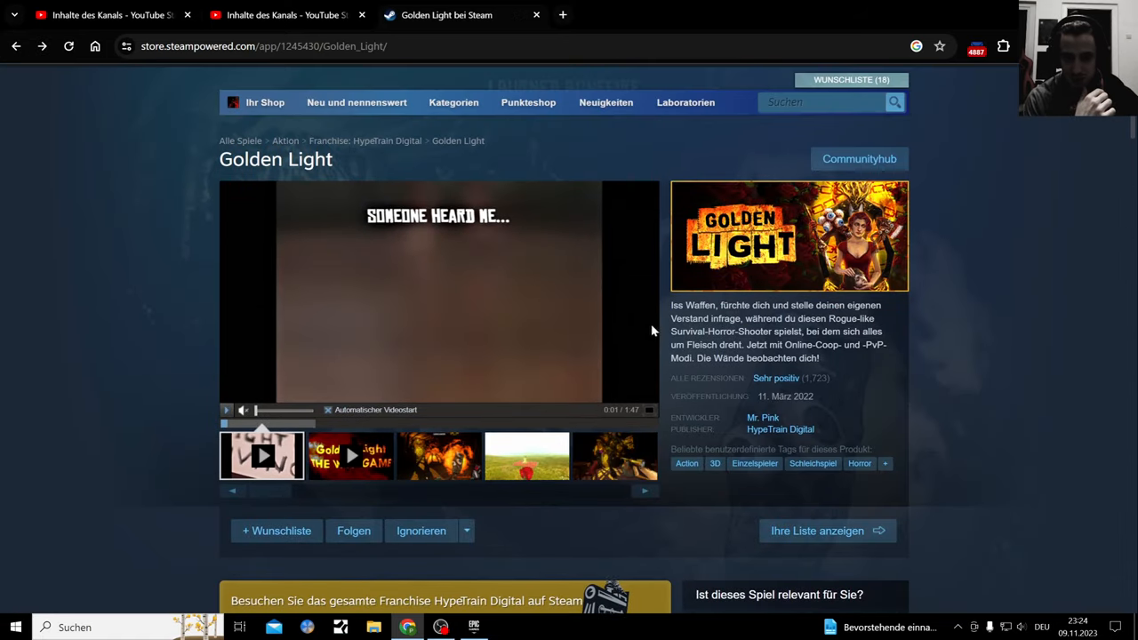
Step: Jump from the Very Positive rating link down to the Nutzerrezensionen section
{"action": "left_click", "coordinate": [775, 377]}
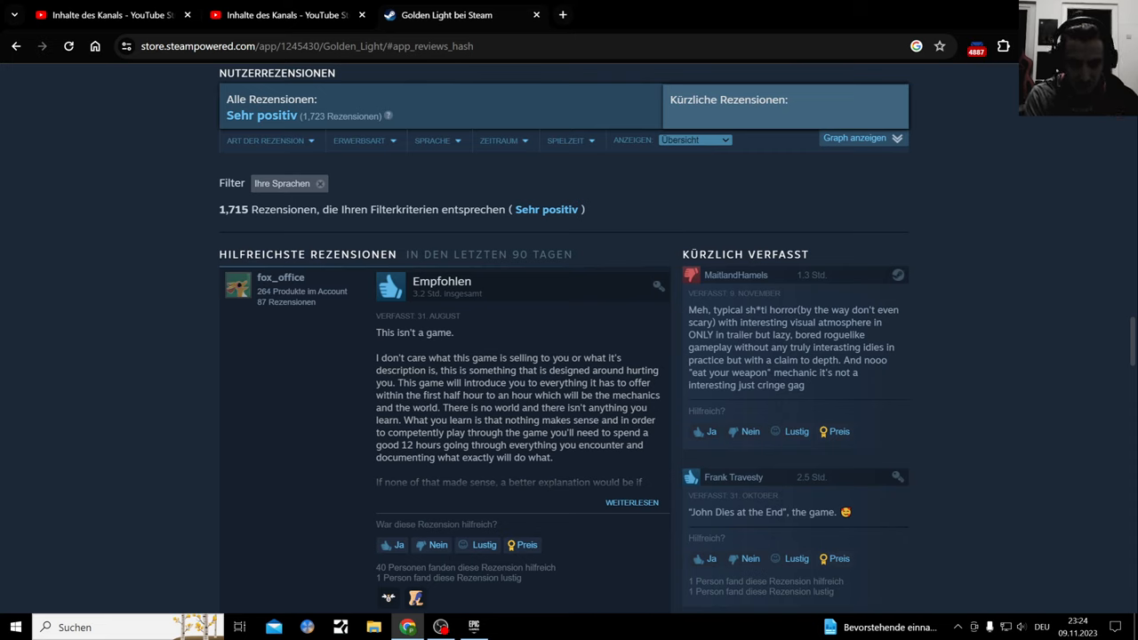
{"action": "mouse_move", "coordinate": [820, 359]}
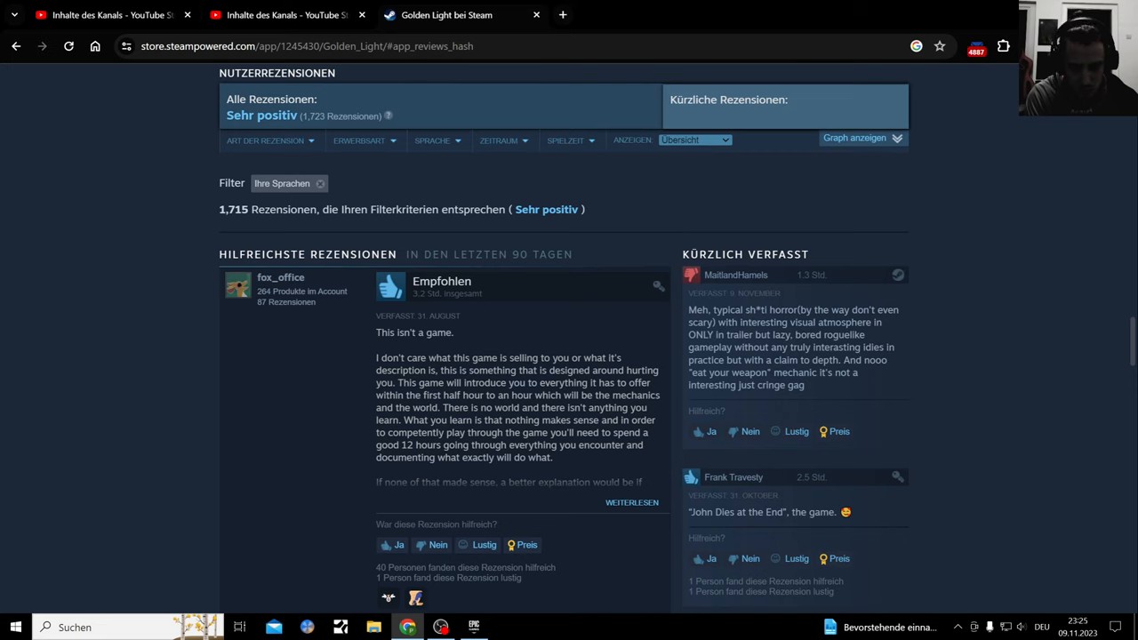
{"action": "mouse_move", "coordinate": [914, 394]}
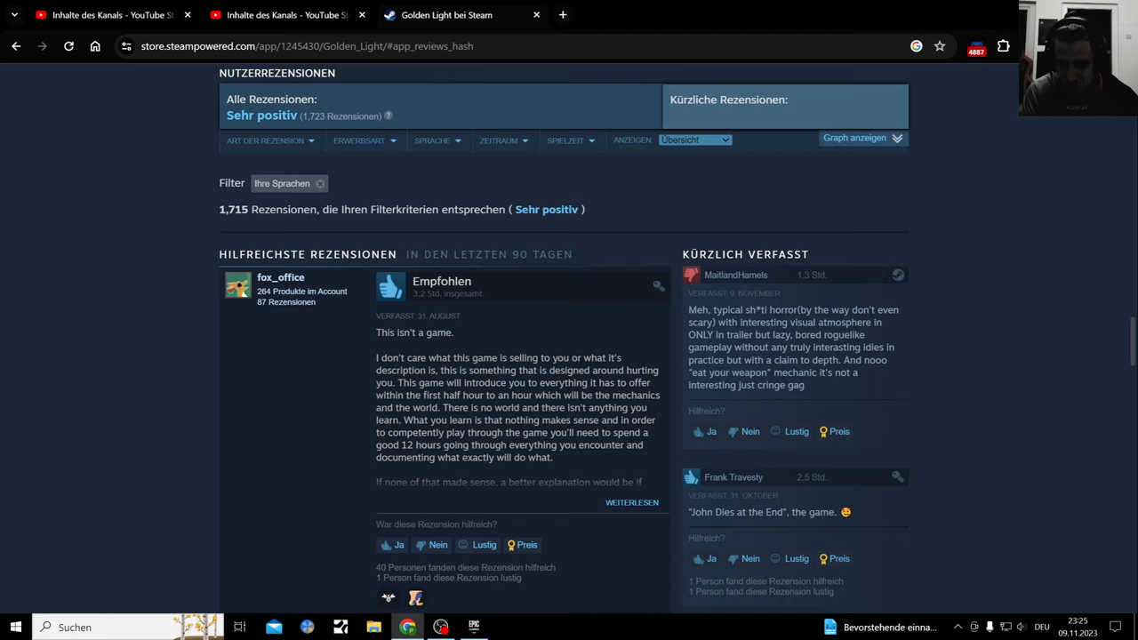
{"action": "mouse_move", "coordinate": [636, 508]}
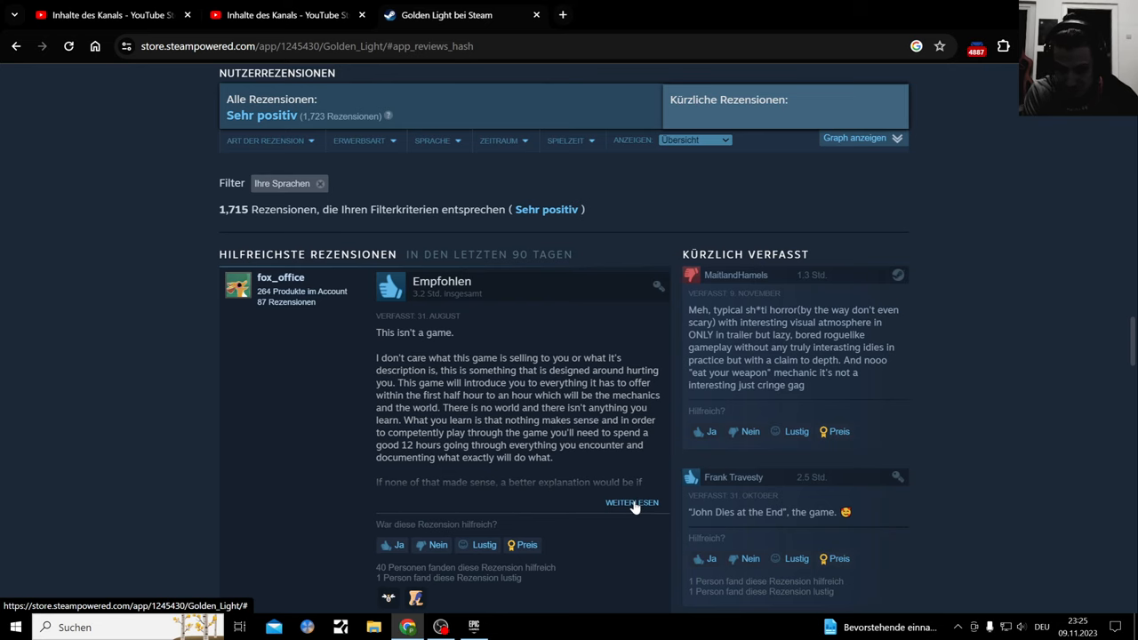
Step: Scroll through the expanded 'This isn't a game.' review to its final lines
{"action": "scroll", "scroll_direction": "down", "scroll_amount": 3}
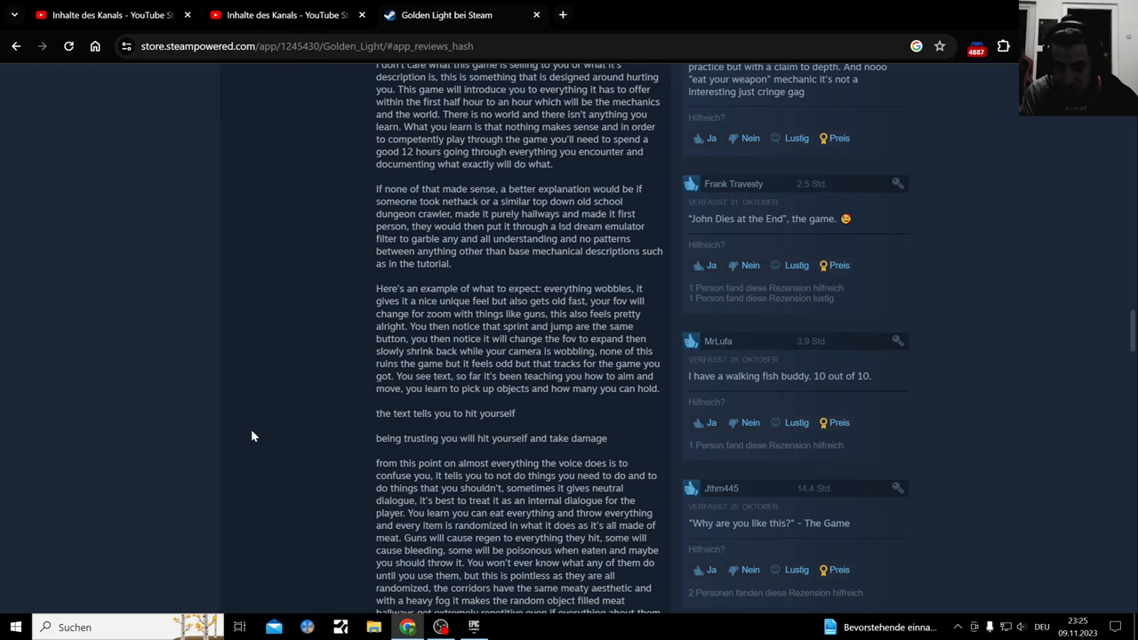
{"action": "scroll", "scroll_direction": "down", "scroll_amount": 3}
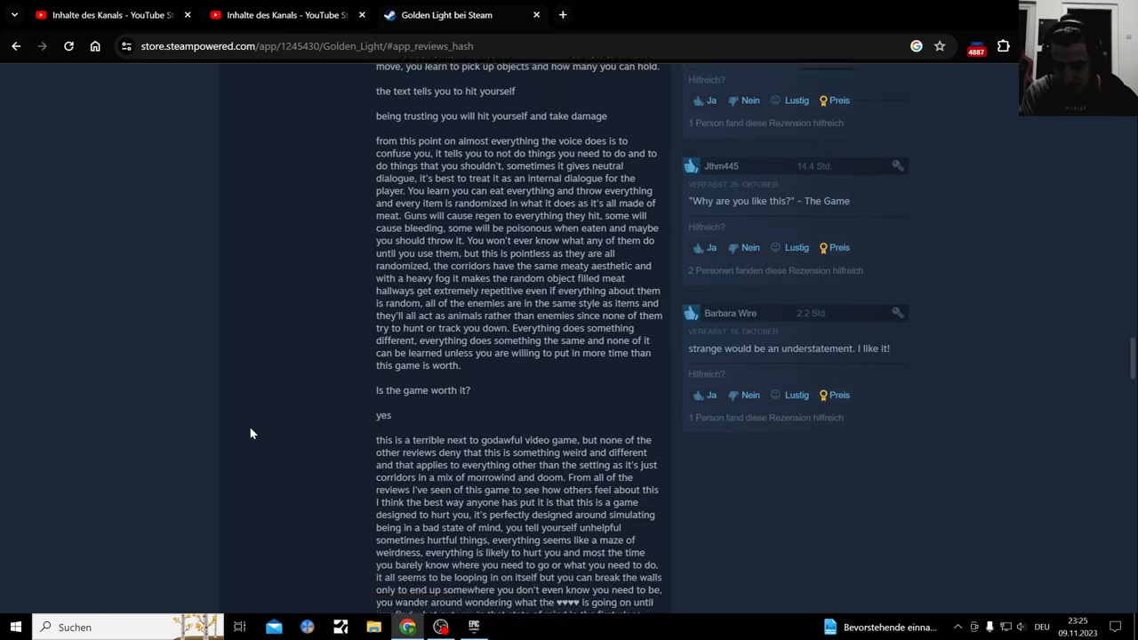
{"action": "scroll", "scroll_direction": "down", "scroll_amount": 3}
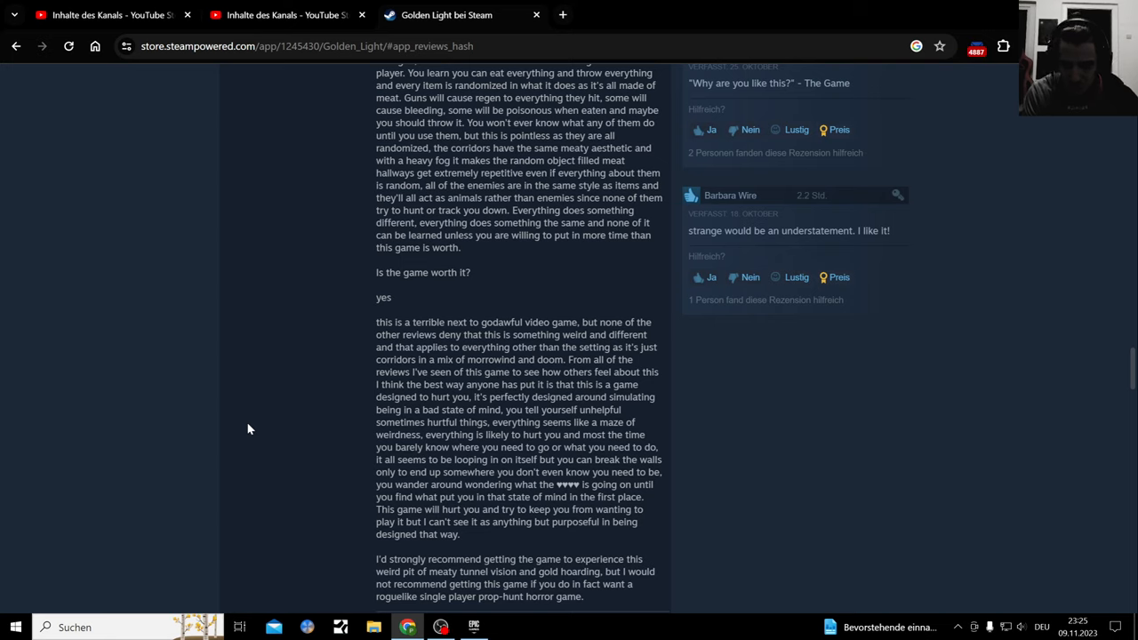
{"action": "mouse_move", "coordinate": [284, 432]}
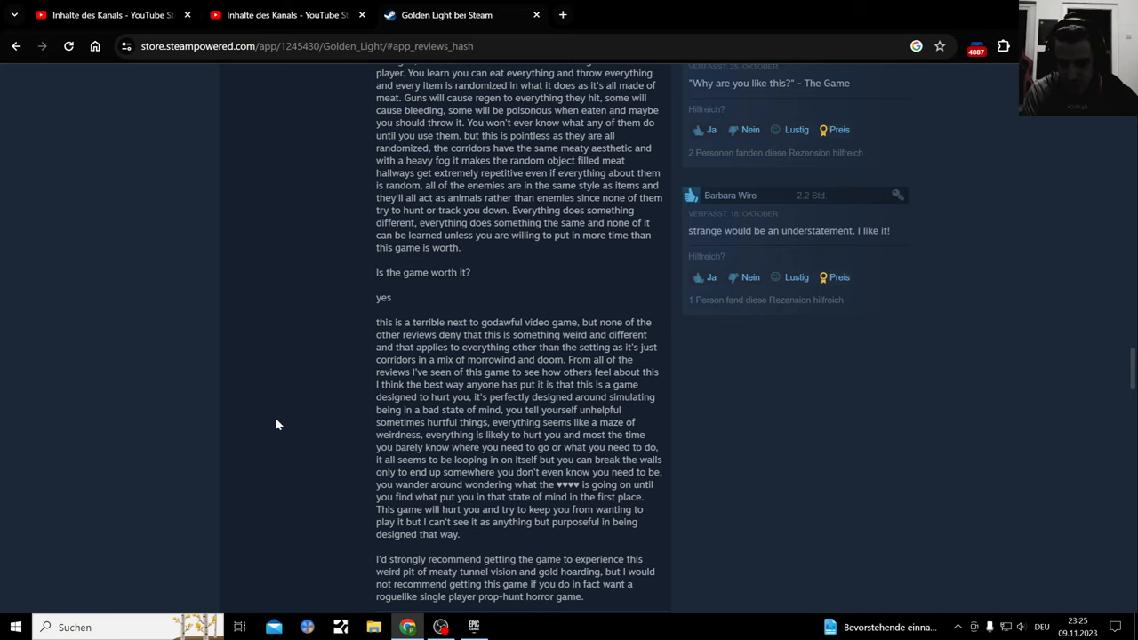
{"action": "scroll", "scroll_direction": "down", "scroll_amount": 3}
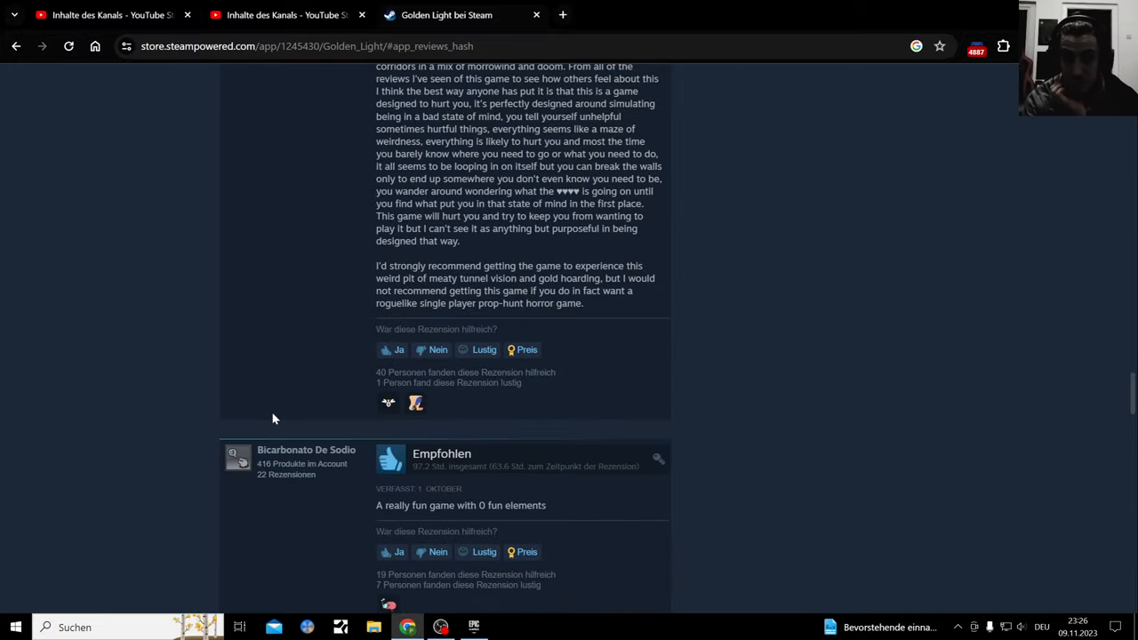
Step: Scroll past further recommended reviews to 'Hilfreichste Rezensionen in den letzten 30 Tagen'
{"action": "scroll", "scroll_direction": "down", "scroll_amount": 3}
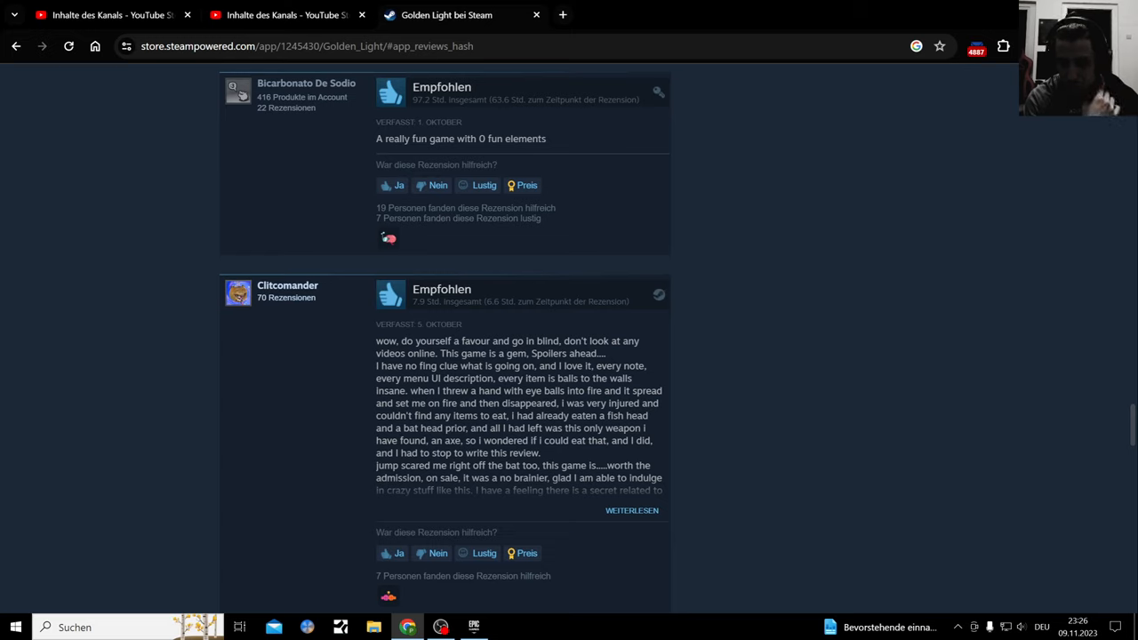
{"action": "mouse_move", "coordinate": [458, 377]}
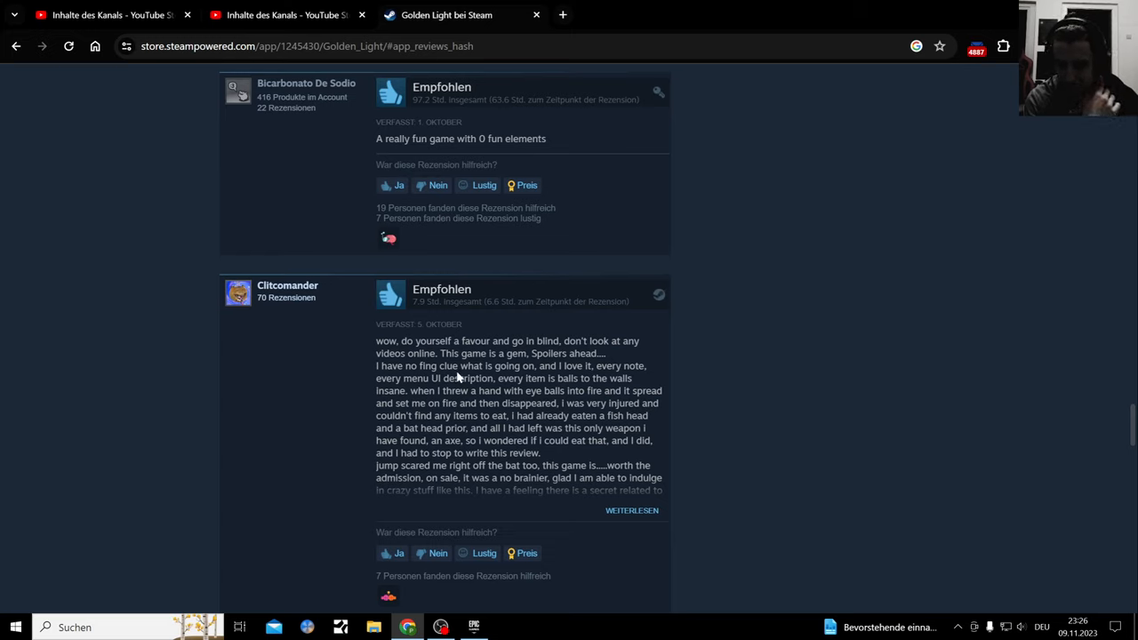
{"action": "scroll", "scroll_direction": "down", "scroll_amount": 3}
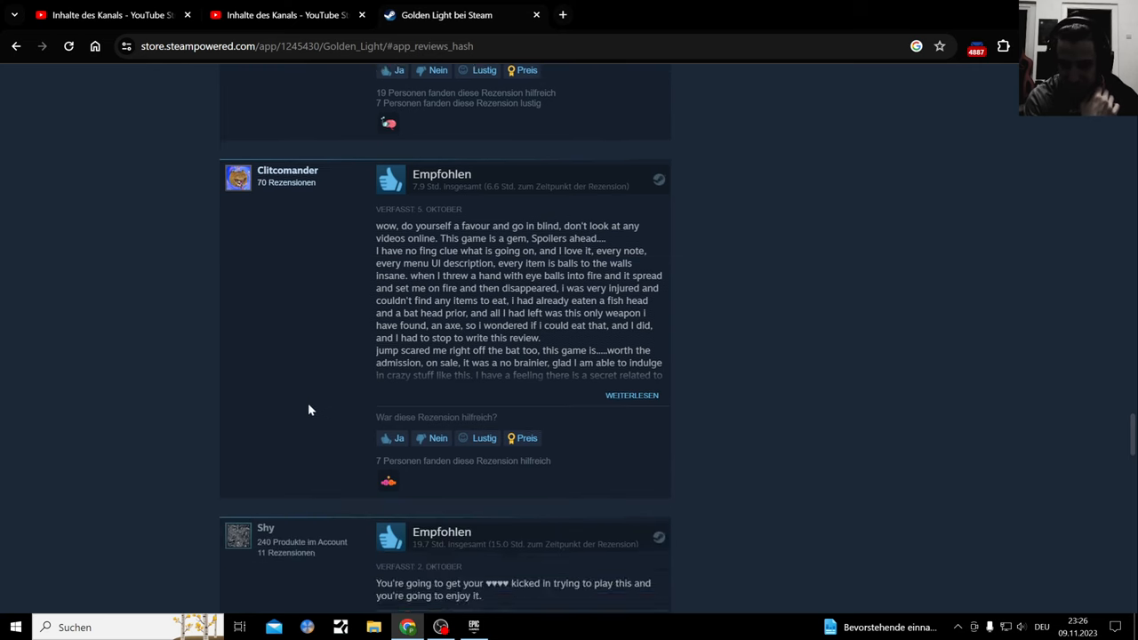
{"action": "scroll", "scroll_direction": "down", "scroll_amount": 3}
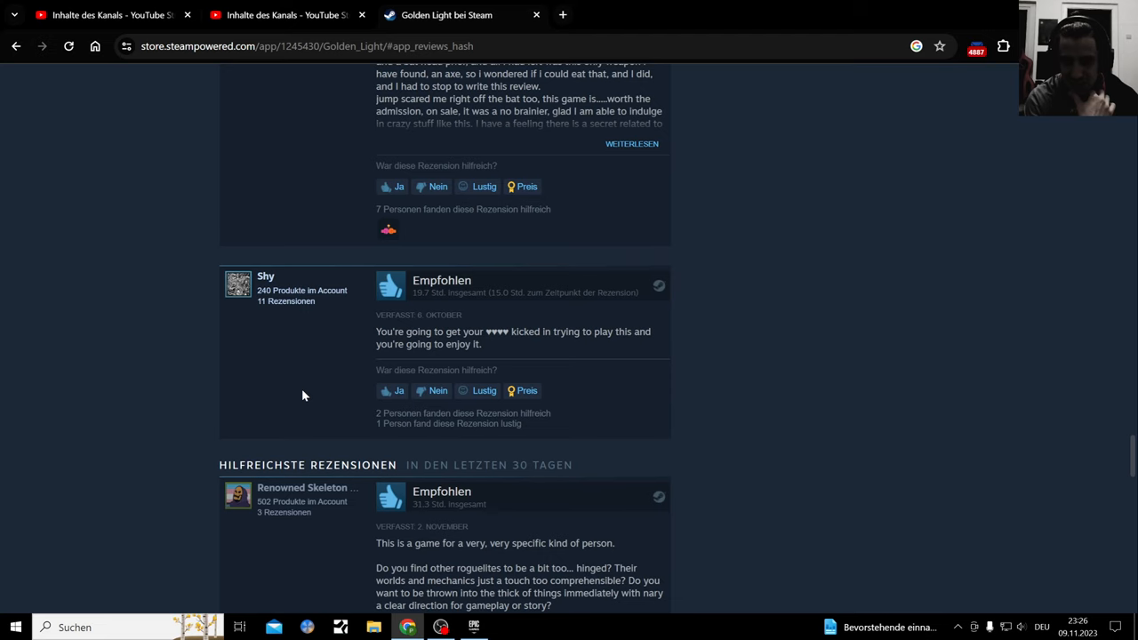
{"action": "scroll", "scroll_direction": "down", "scroll_amount": 3}
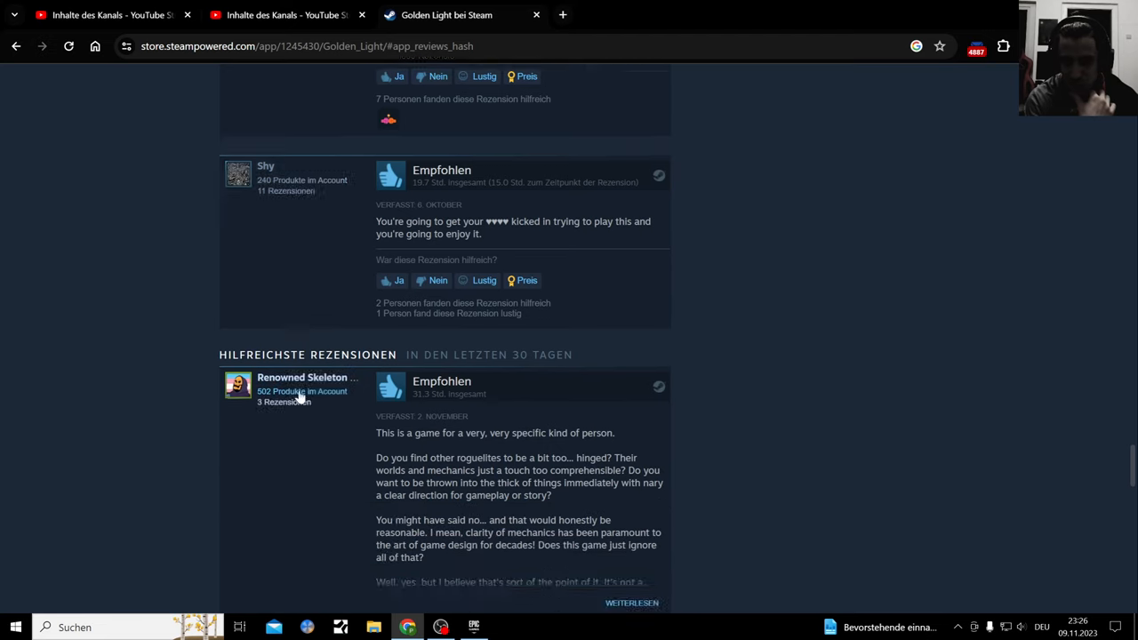
Step: Read down through the past-30-days helpful reviews one after another
{"action": "scroll", "scroll_direction": "down", "scroll_amount": 3}
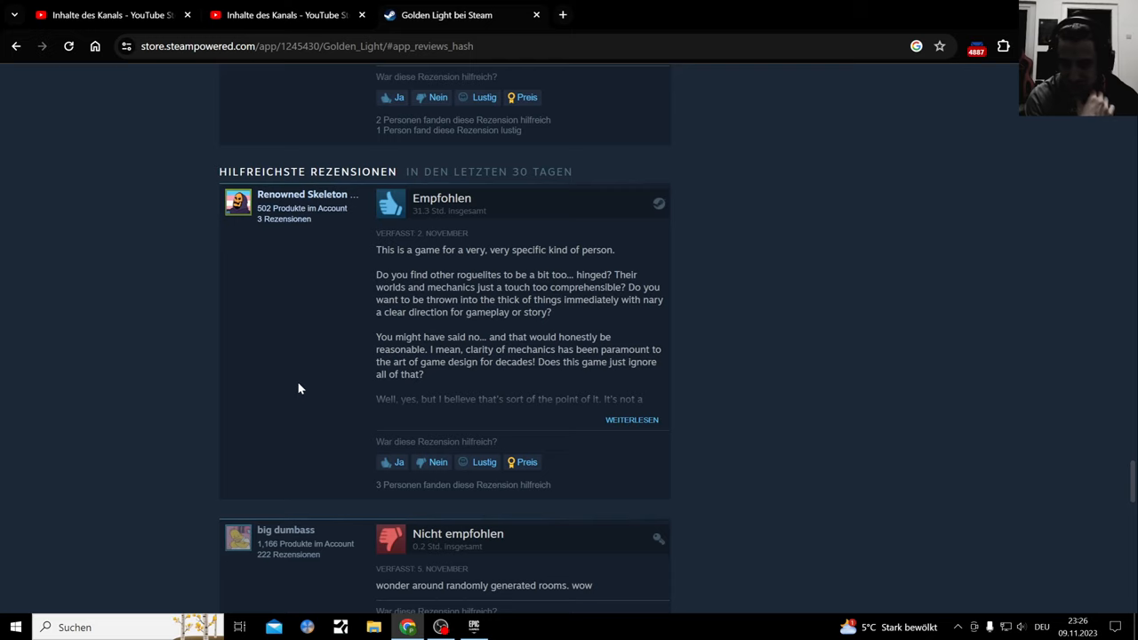
{"action": "mouse_move", "coordinate": [361, 365]}
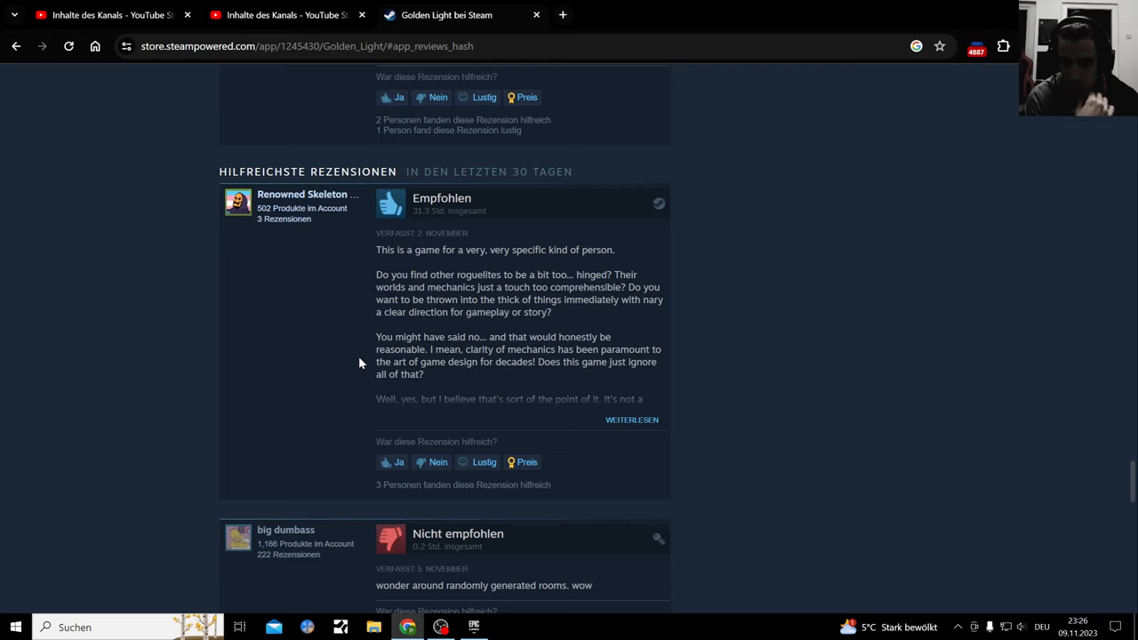
{"action": "mouse_move", "coordinate": [368, 356]}
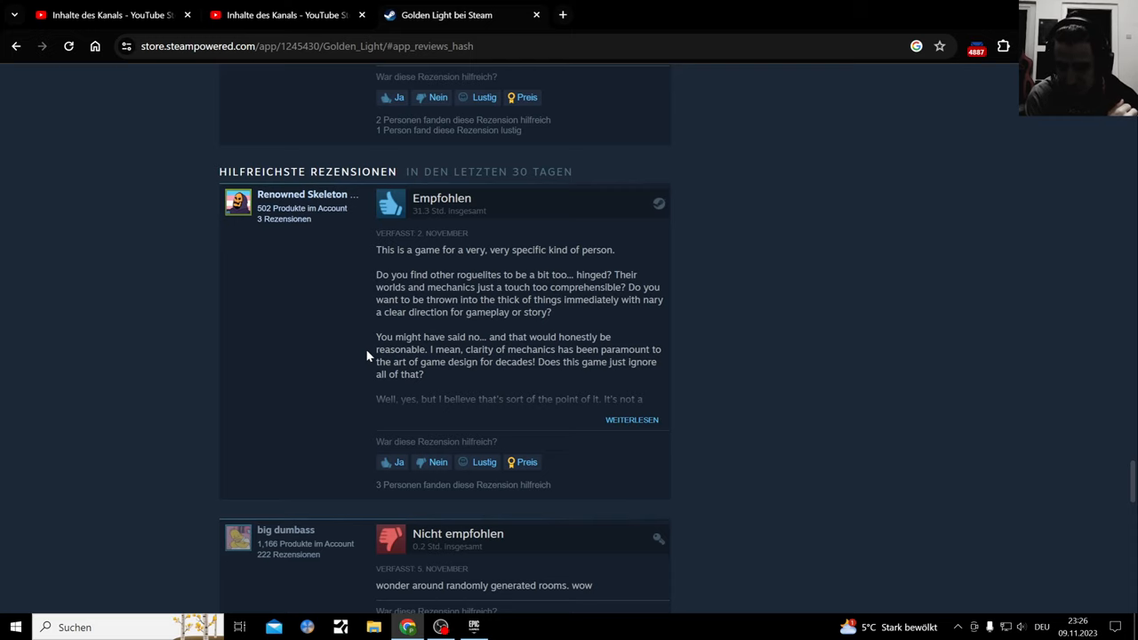
{"action": "scroll", "scroll_direction": "down", "scroll_amount": 3}
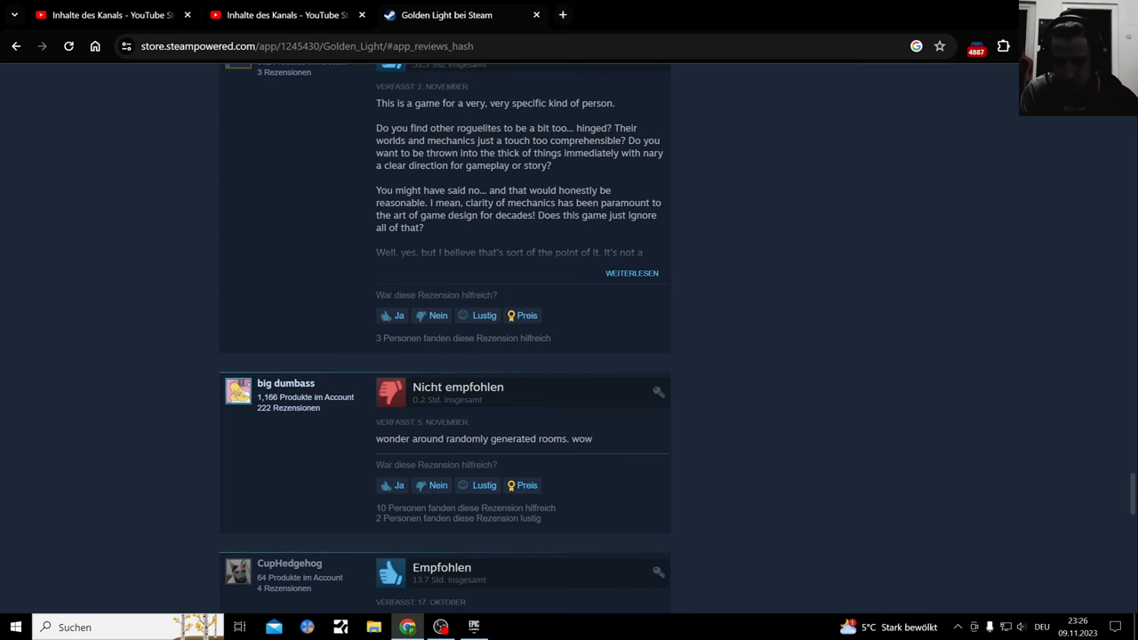
{"action": "scroll", "scroll_direction": "down", "scroll_amount": 3}
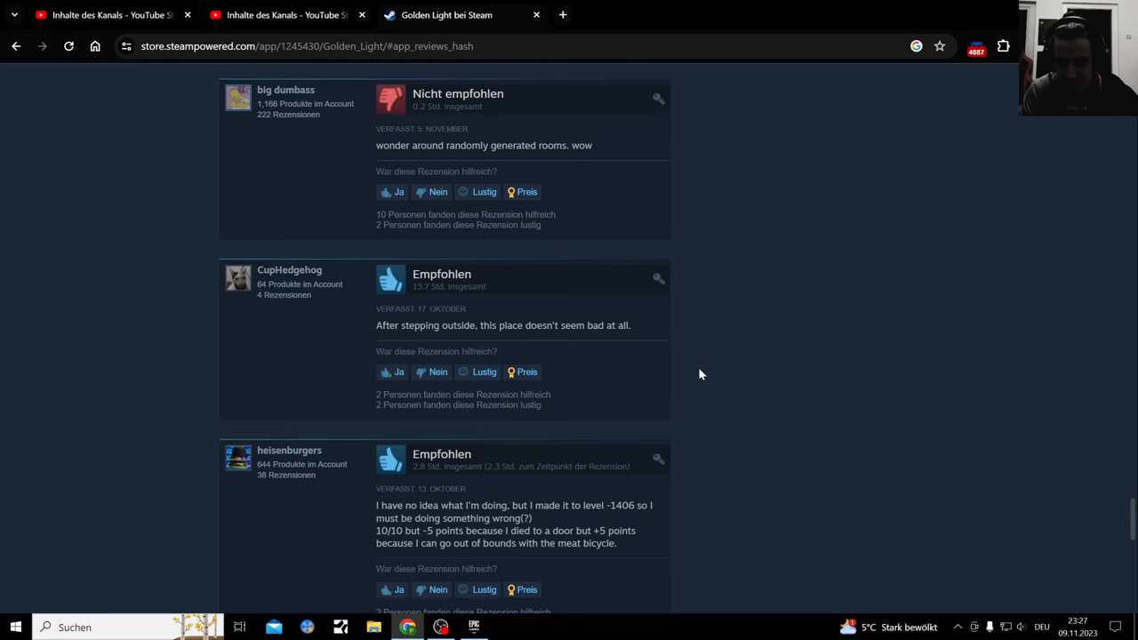
{"action": "scroll", "scroll_direction": "down", "scroll_amount": 3}
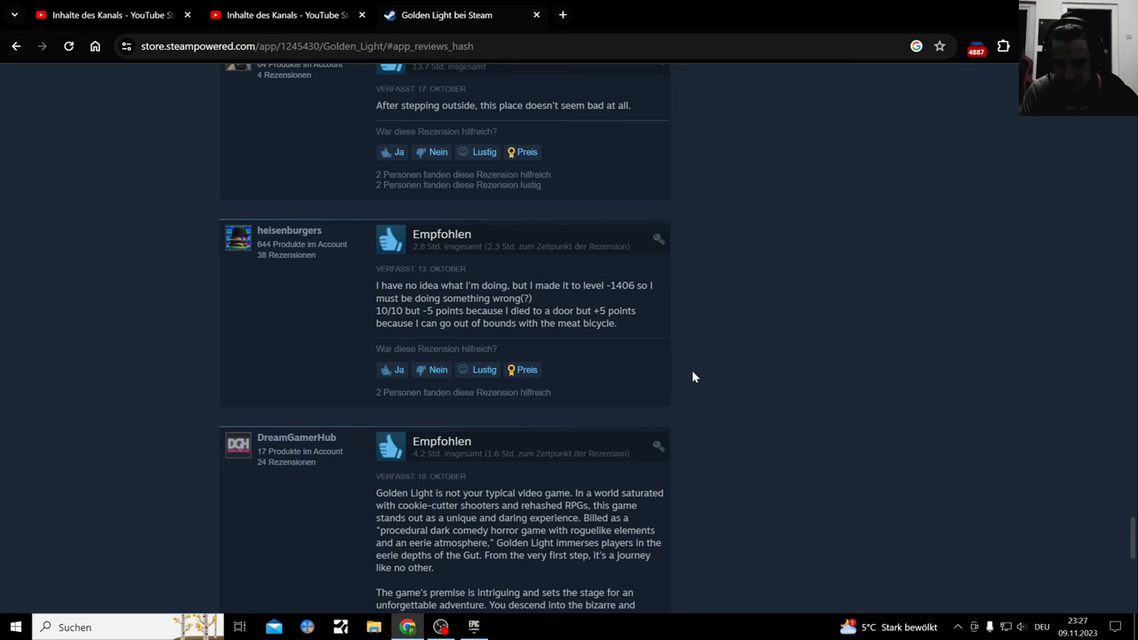
{"action": "mouse_move", "coordinate": [692, 377]}
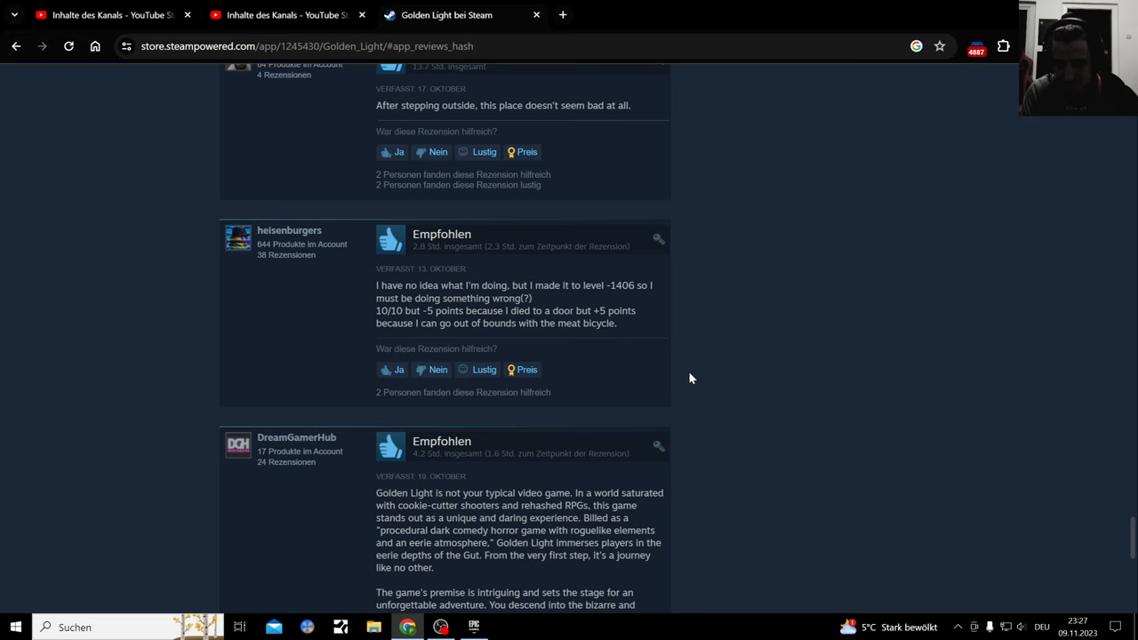
Step: Reach the end of the list at 'Alle Rezensionen durchsuchen' and the full reviews listing
{"action": "scroll", "scroll_direction": "down", "scroll_amount": 3}
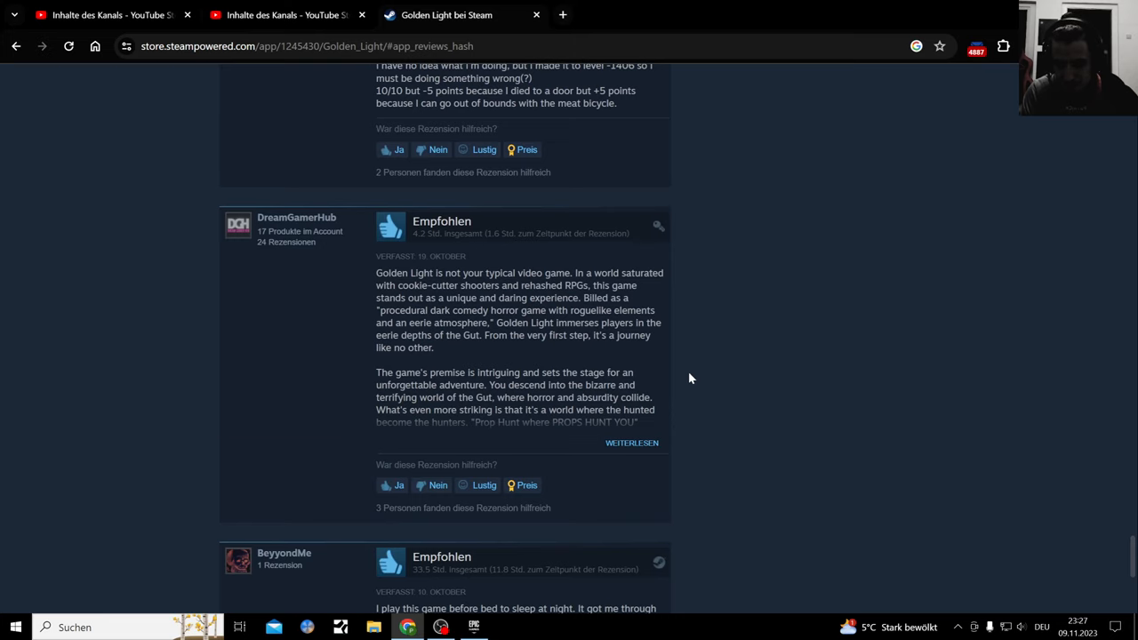
{"action": "scroll", "scroll_direction": "down", "scroll_amount": 3}
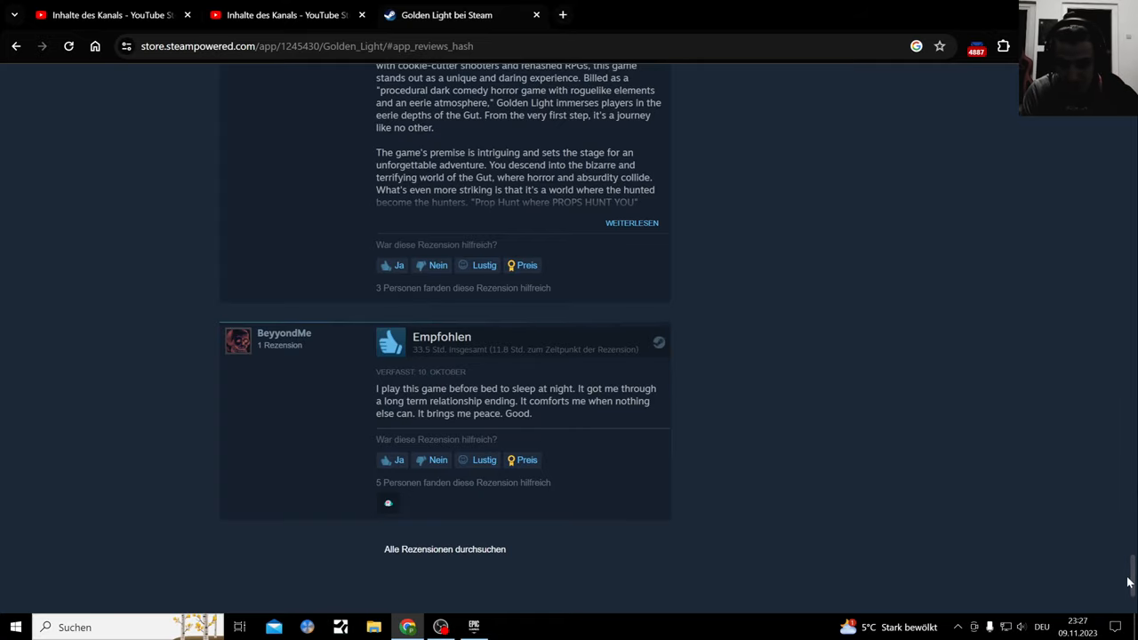
{"action": "scroll", "scroll_direction": "down", "scroll_amount": 3}
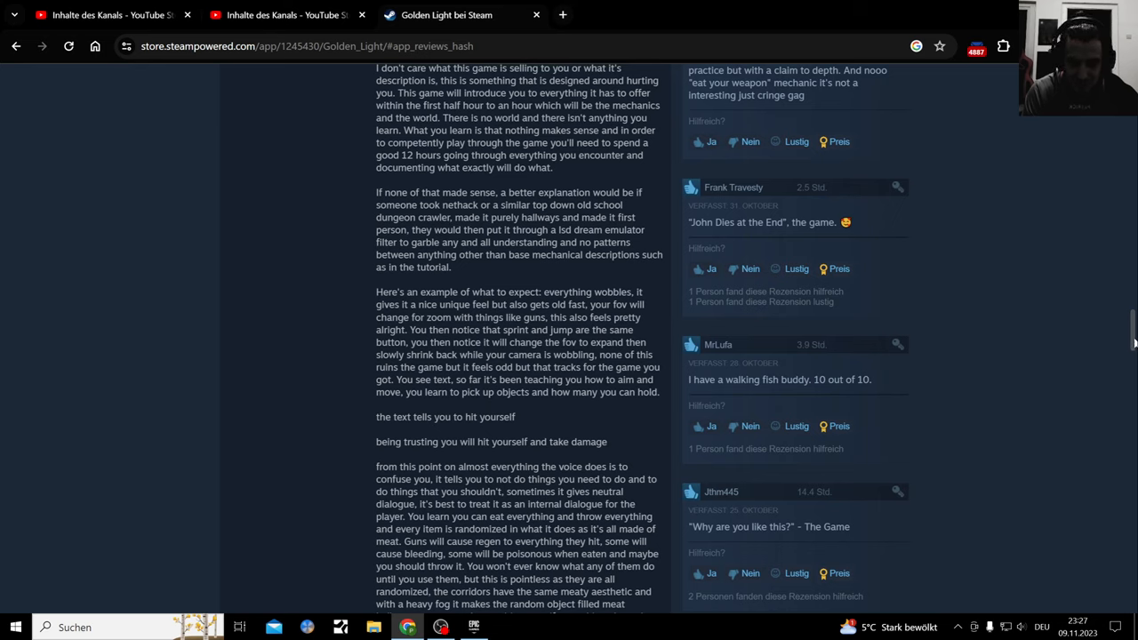
Step: Return to 'Über dieses Spiel' and expand the full description via Weiterlesen, reading the content notes
{"action": "scroll", "scroll_direction": "down", "scroll_amount": 3}
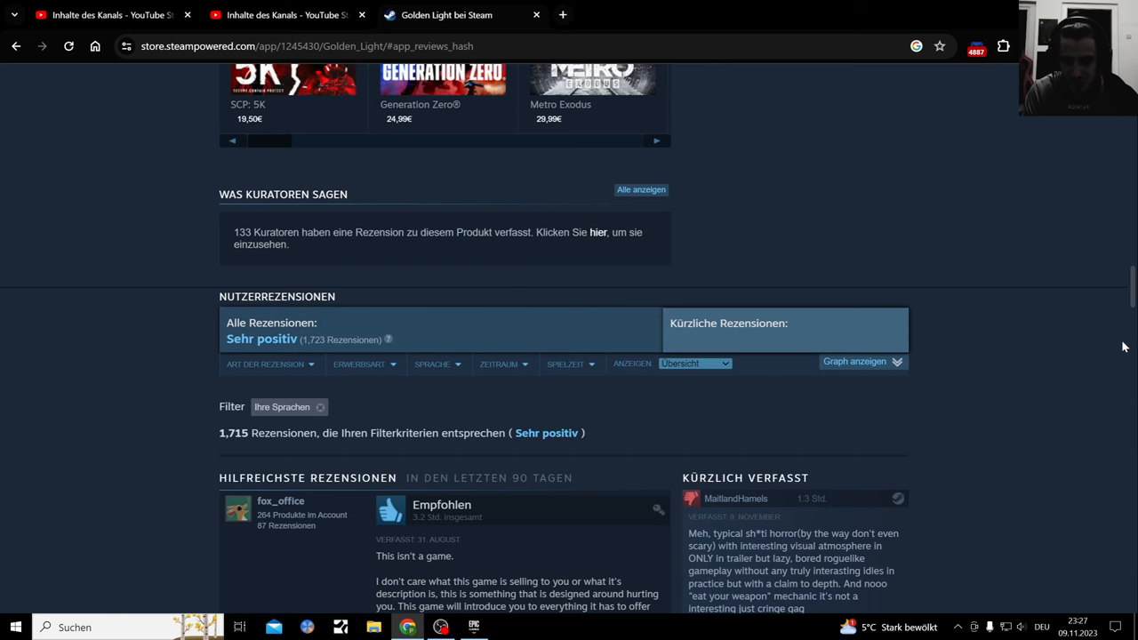
{"action": "scroll", "scroll_direction": "up", "scroll_amount": 3}
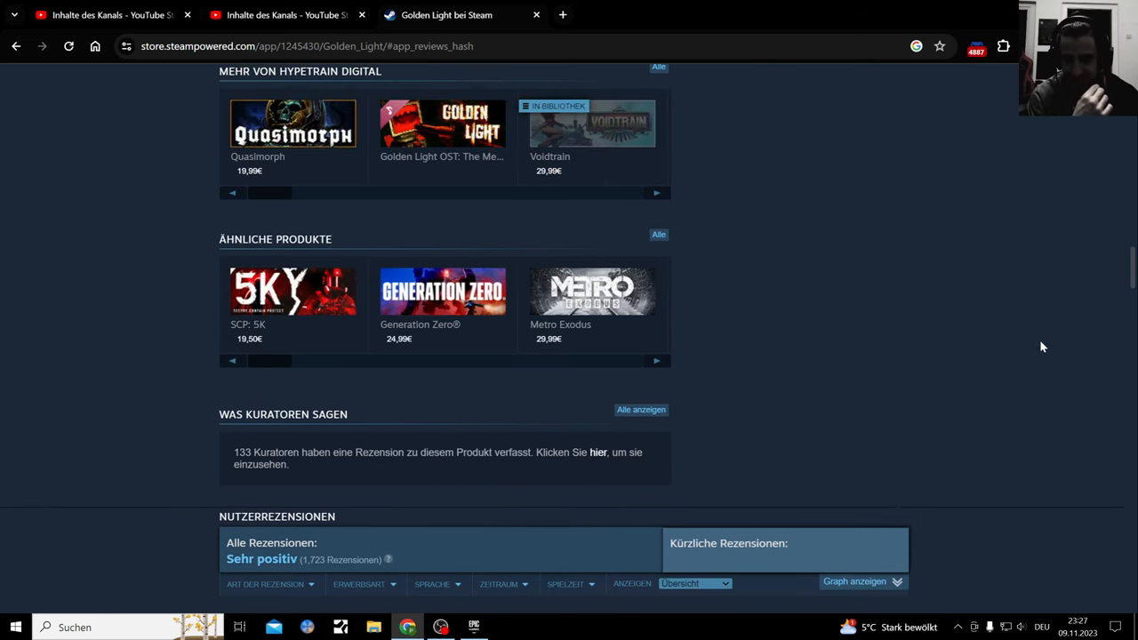
{"action": "scroll", "scroll_direction": "up", "scroll_amount": 3}
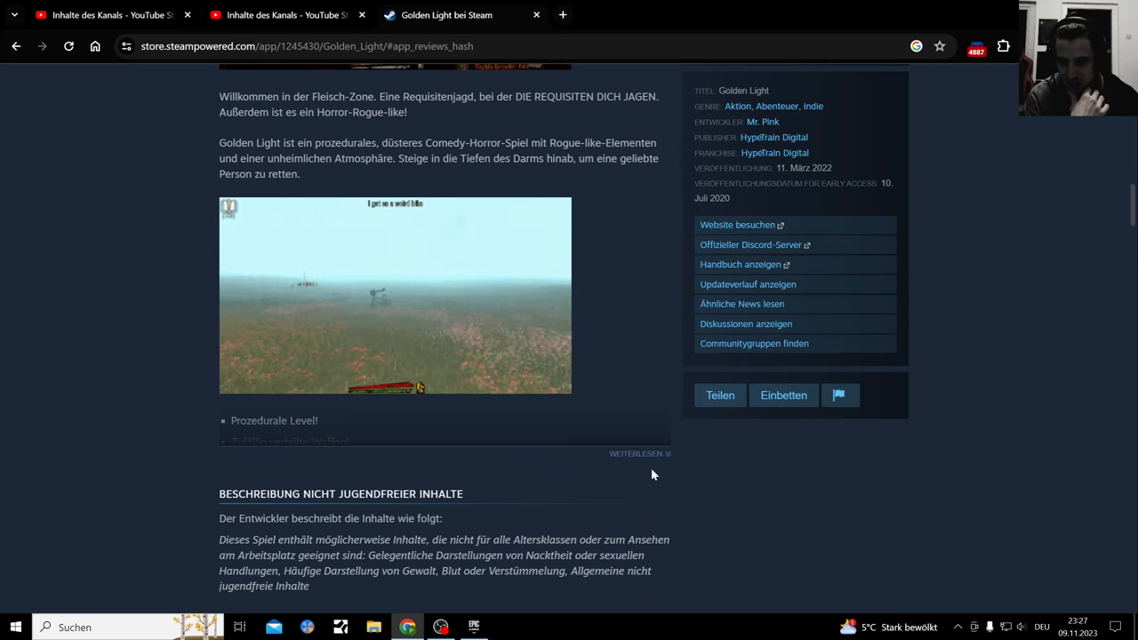
{"action": "left_click", "coordinate": [636, 453]}
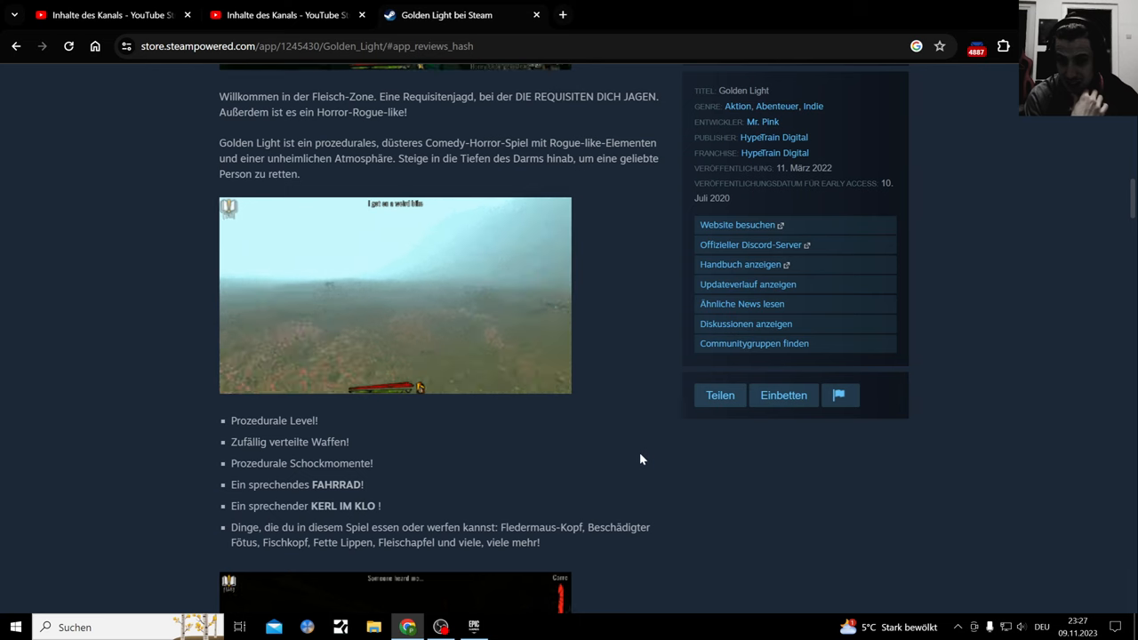
{"action": "scroll", "scroll_direction": "down", "scroll_amount": 3}
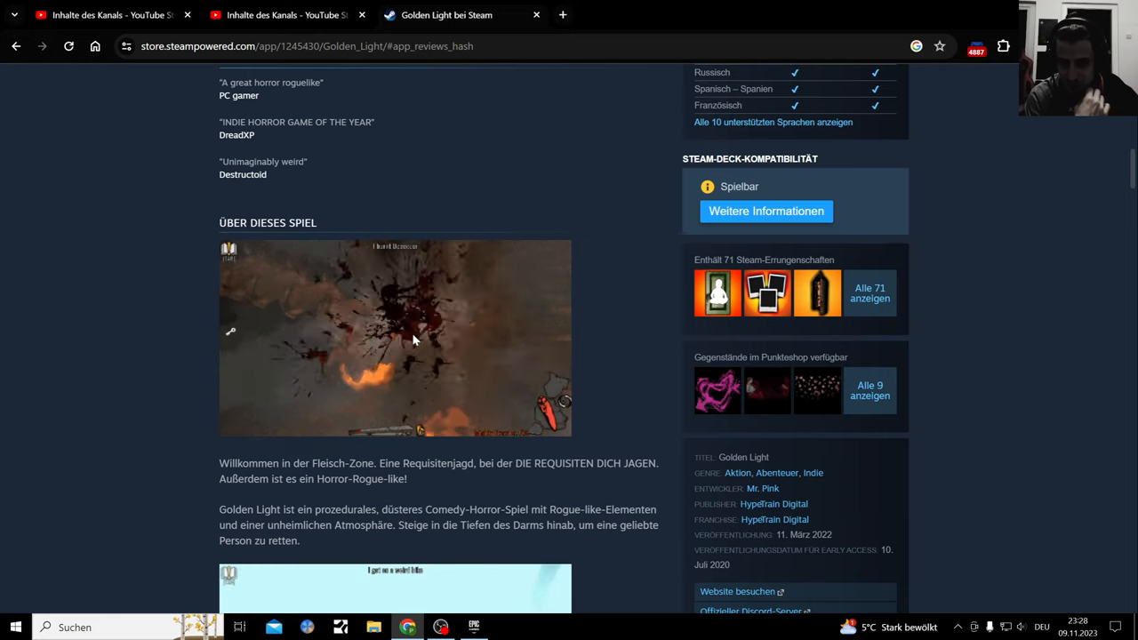
Step: Switch from the Steam page over to the Epic Games Launcher
{"action": "left_click", "coordinate": [441, 626]}
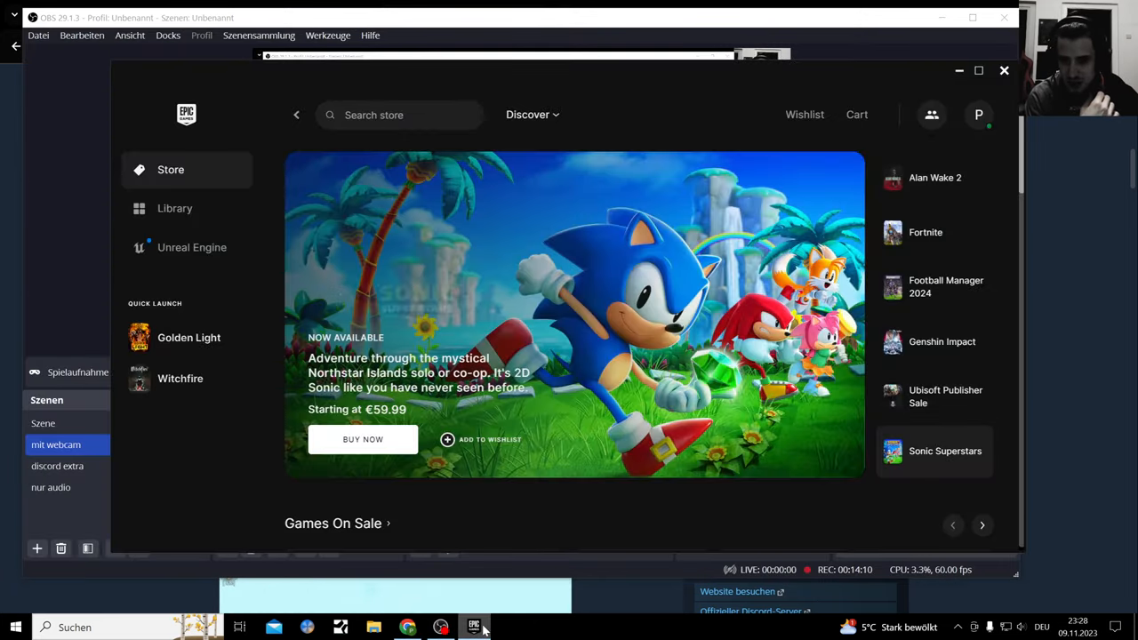
Step: Scroll the Epic Store home past Games On Sale and Deals of the Week to free games
{"action": "scroll", "scroll_direction": "down", "scroll_amount": 3}
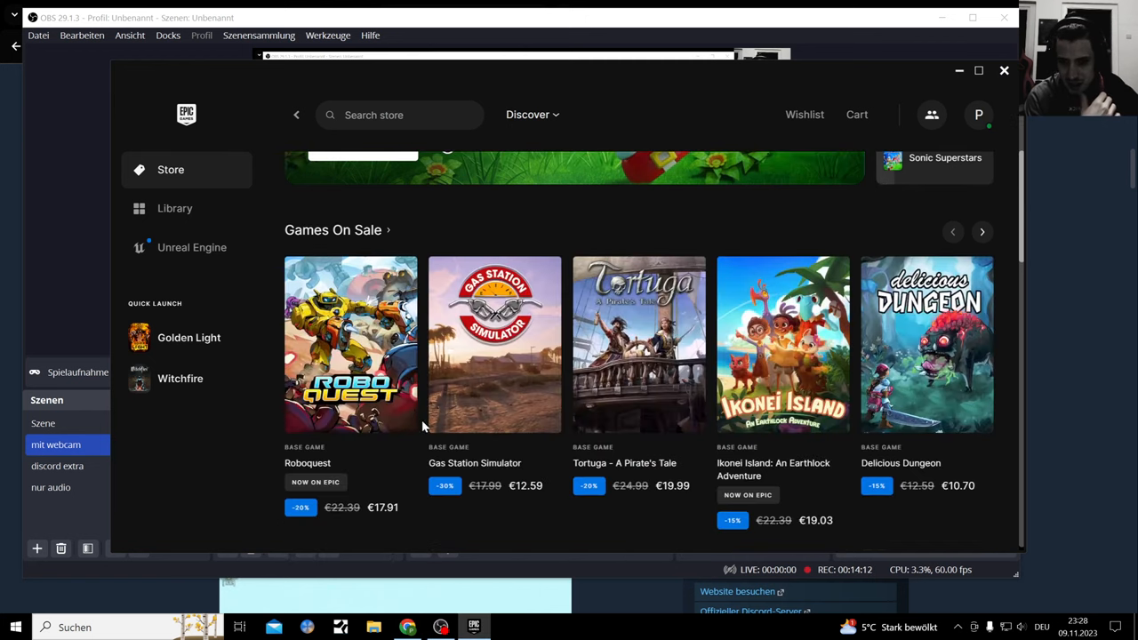
{"action": "scroll", "scroll_direction": "down", "scroll_amount": 3}
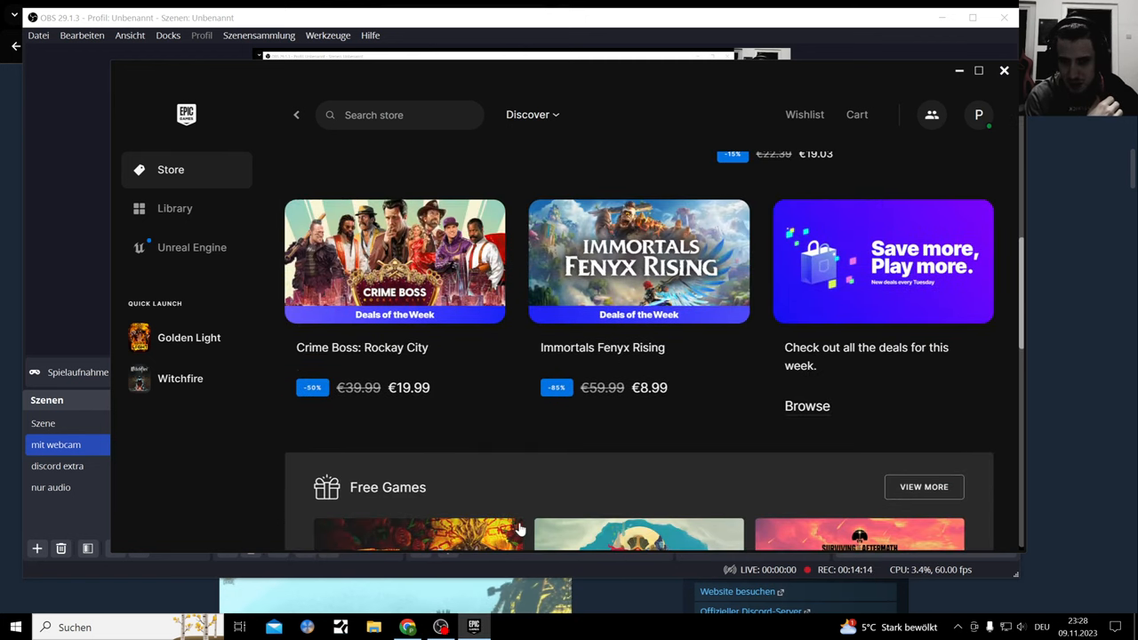
{"action": "mouse_move", "coordinate": [658, 429]}
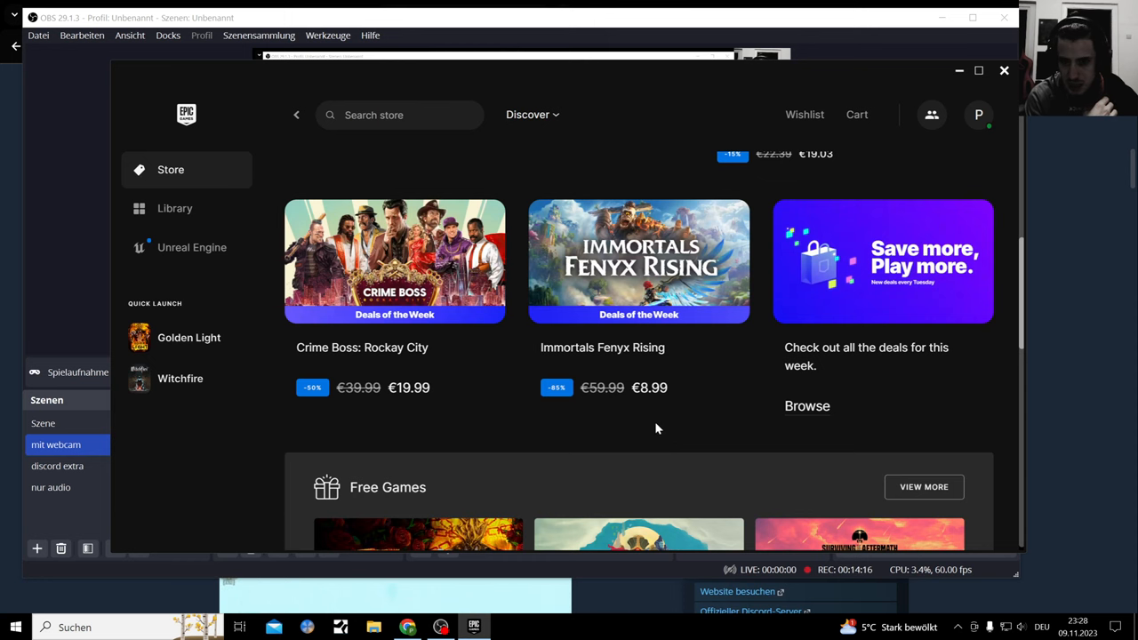